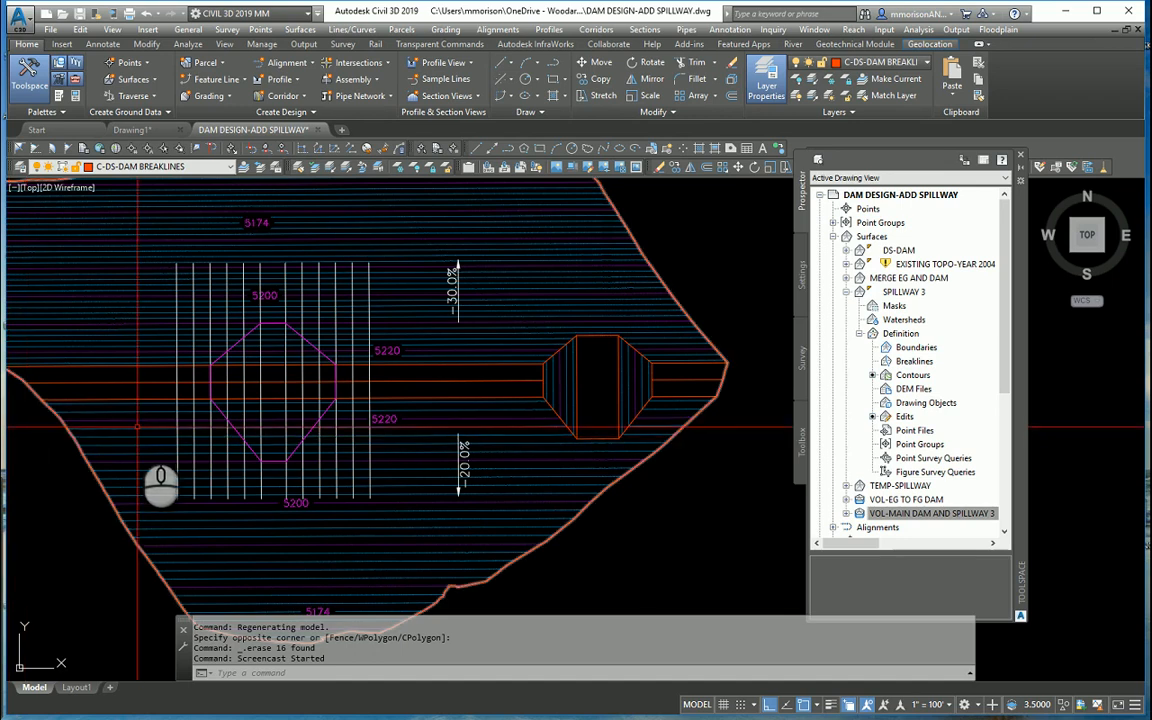
mouse_move(163, 483)
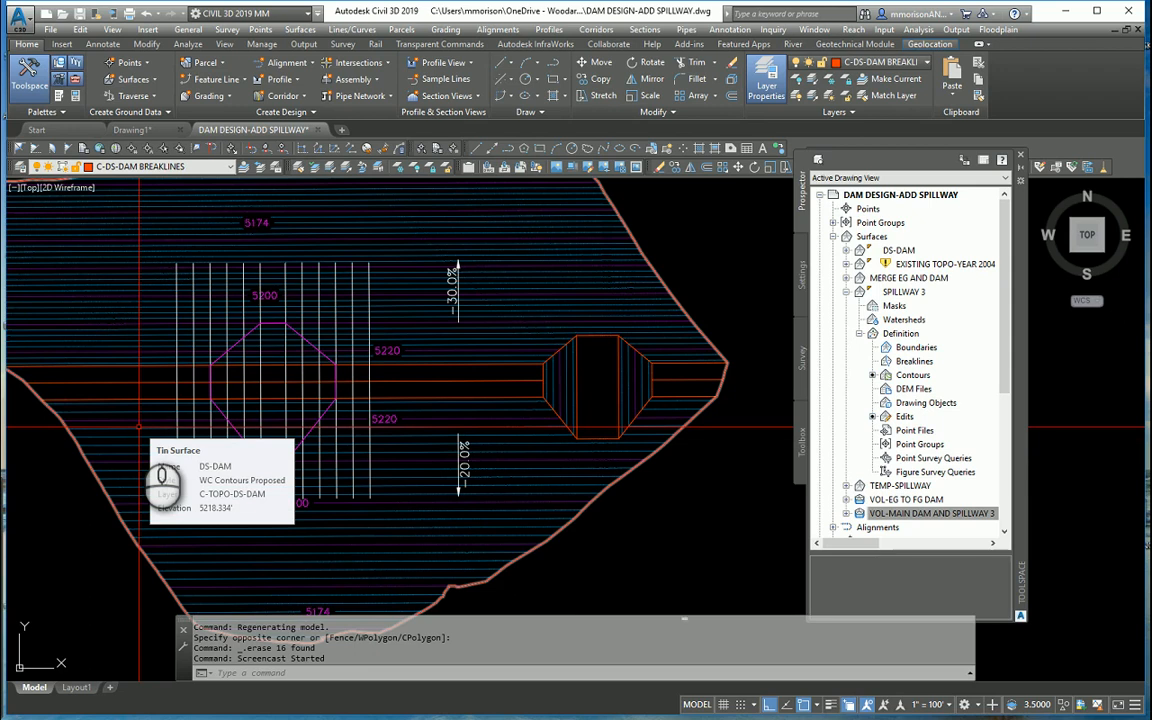
mouse_move(217, 452)
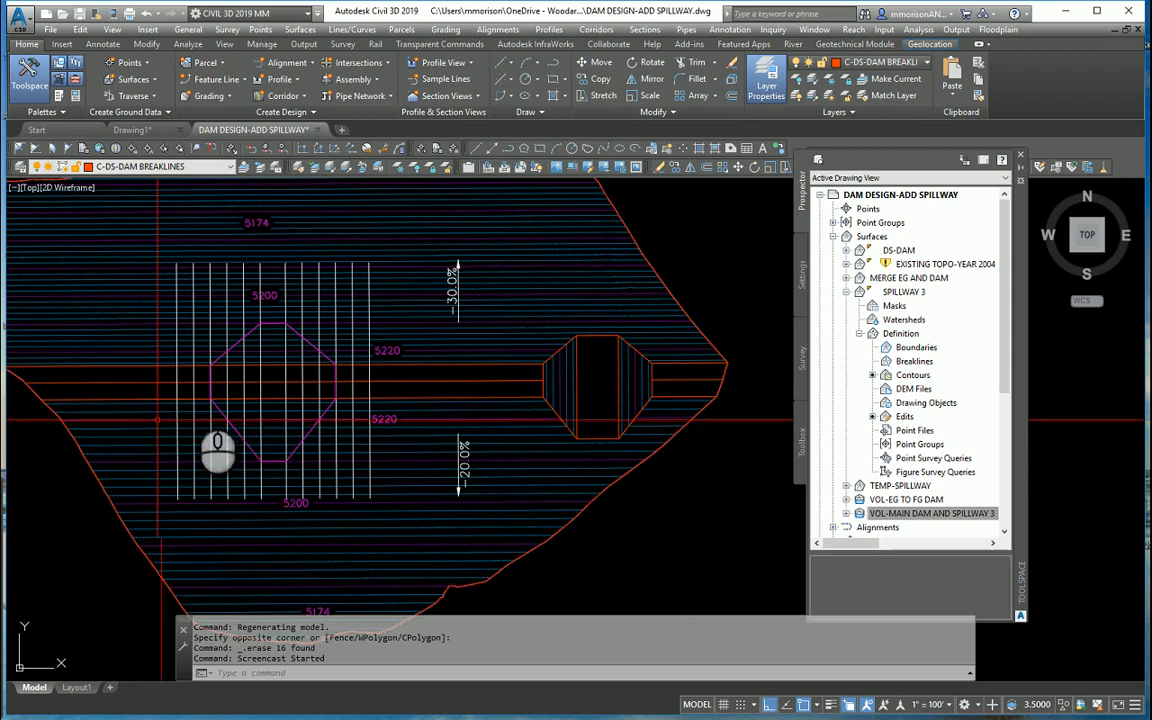
mouse_move(592, 480)
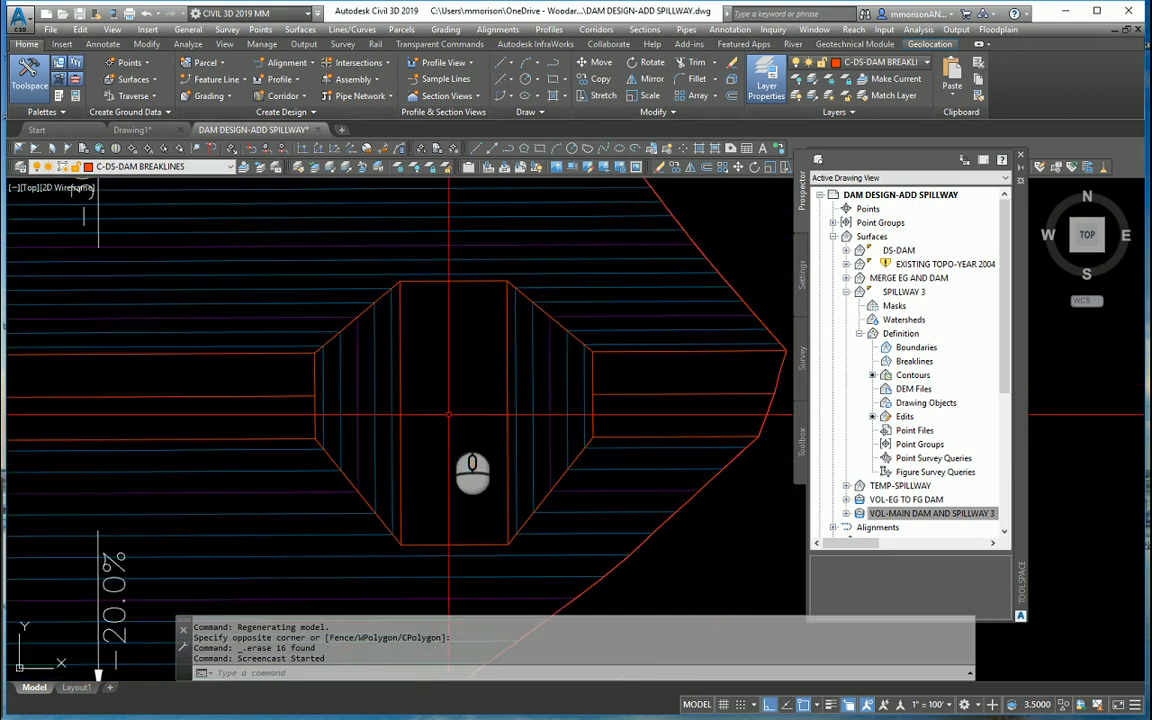
mouse_move(368, 347)
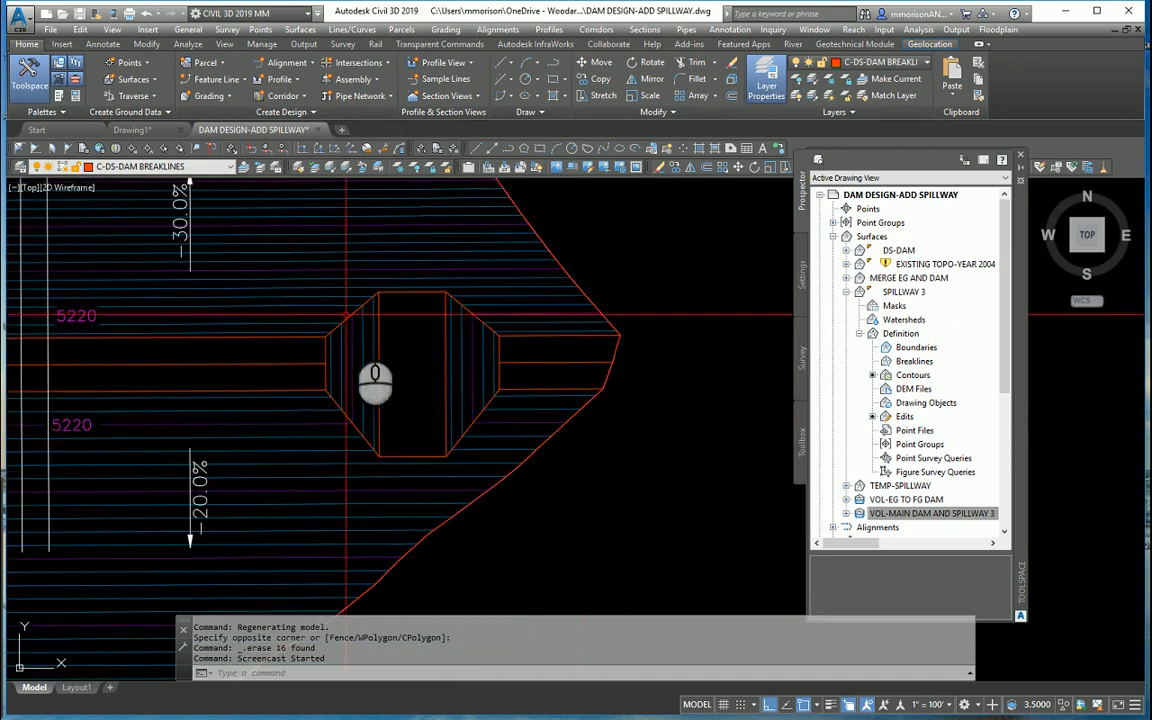
mouse_move(458, 398)
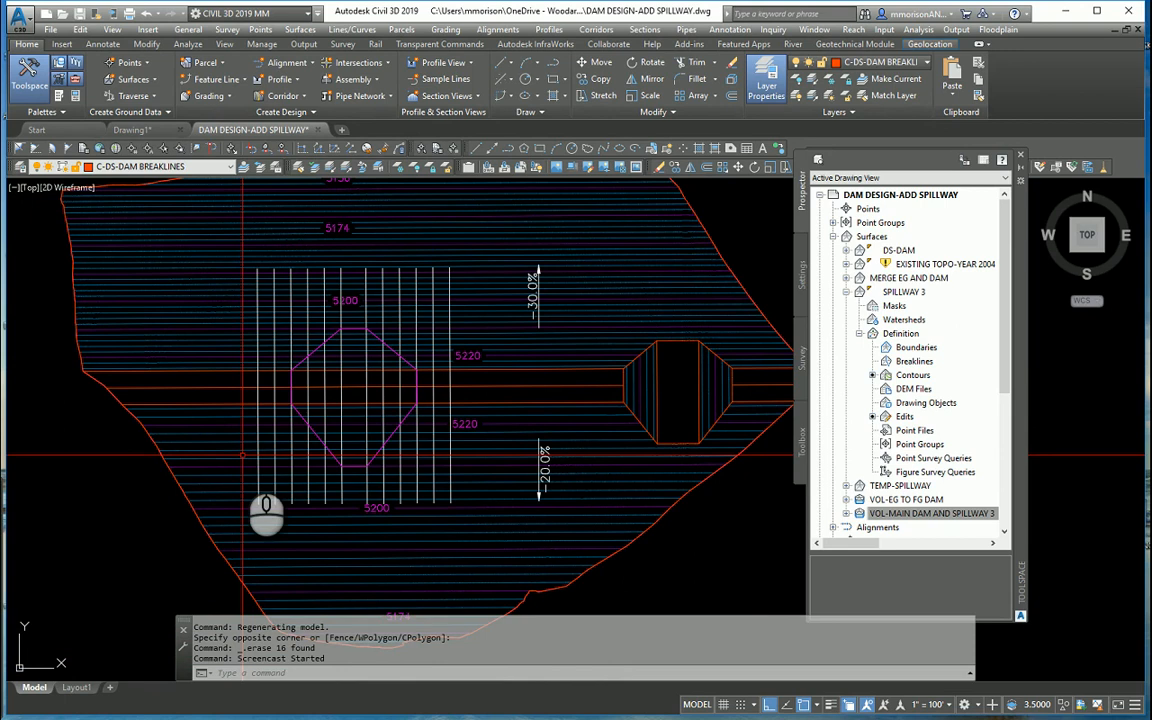
mouse_move(258, 348)
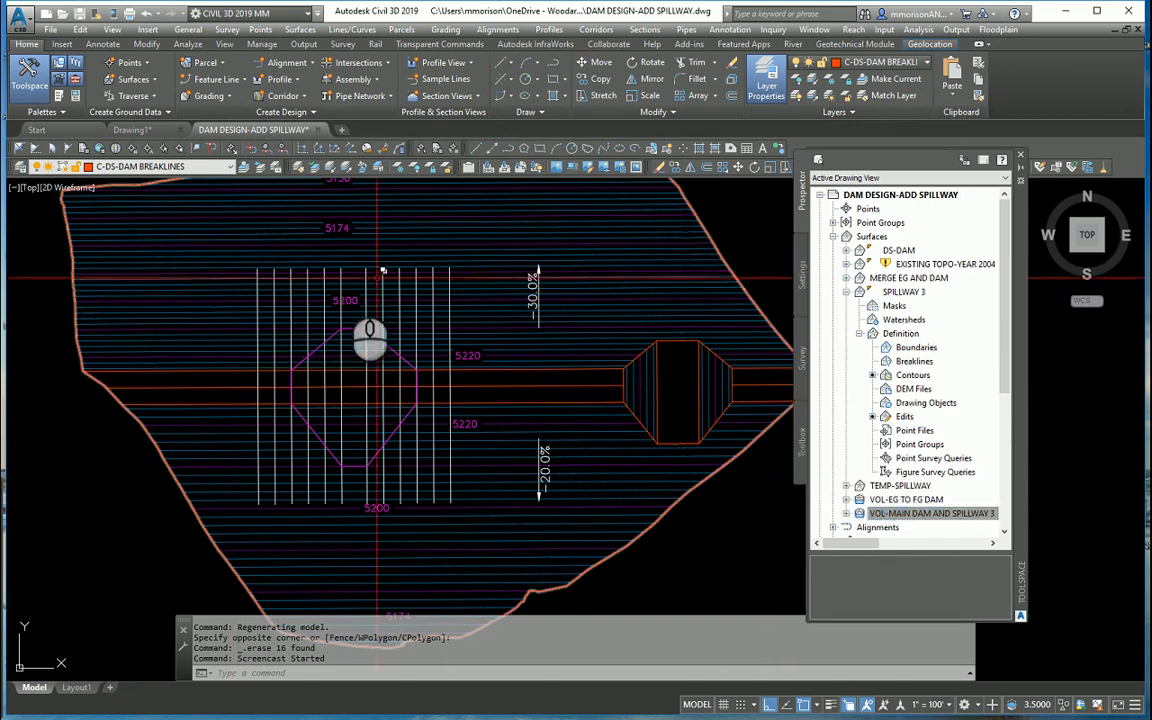
mouse_move(468, 375)
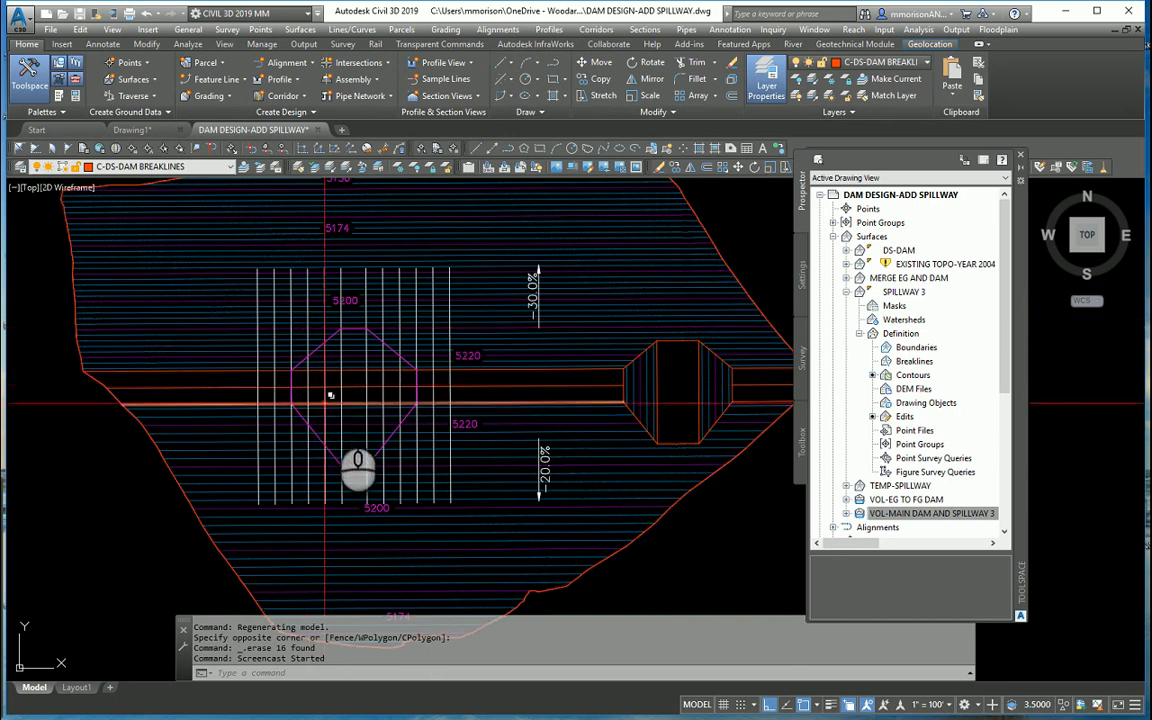
mouse_move(397, 562)
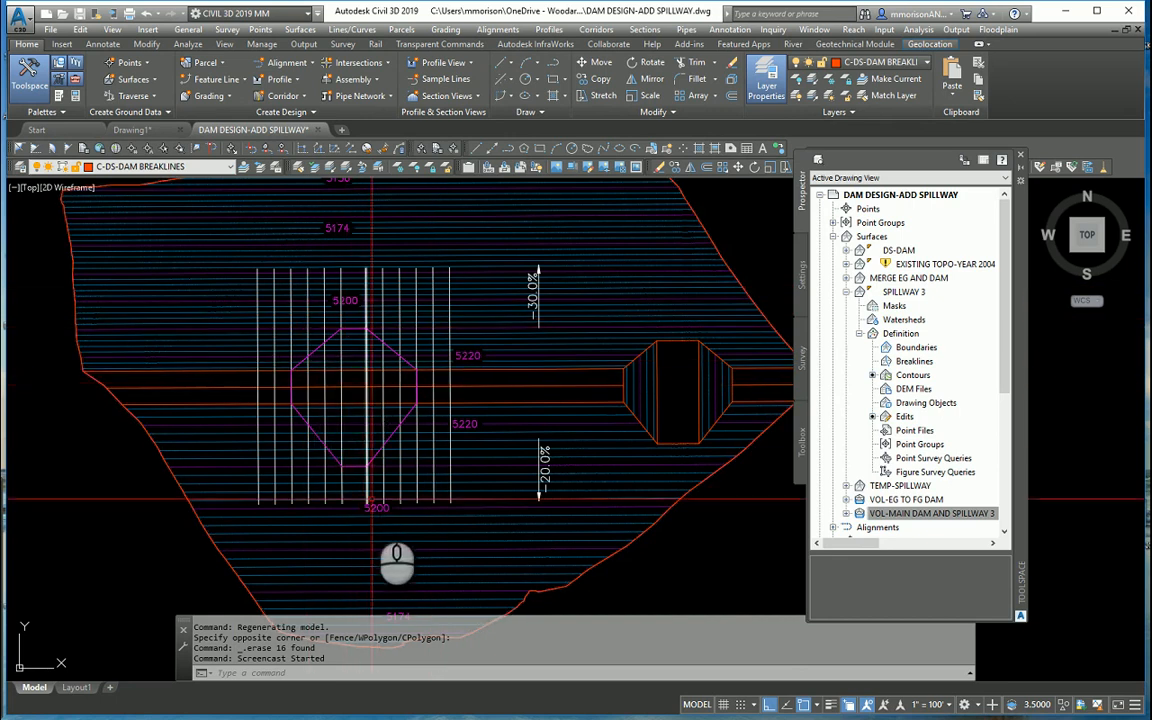
mouse_move(393, 335)
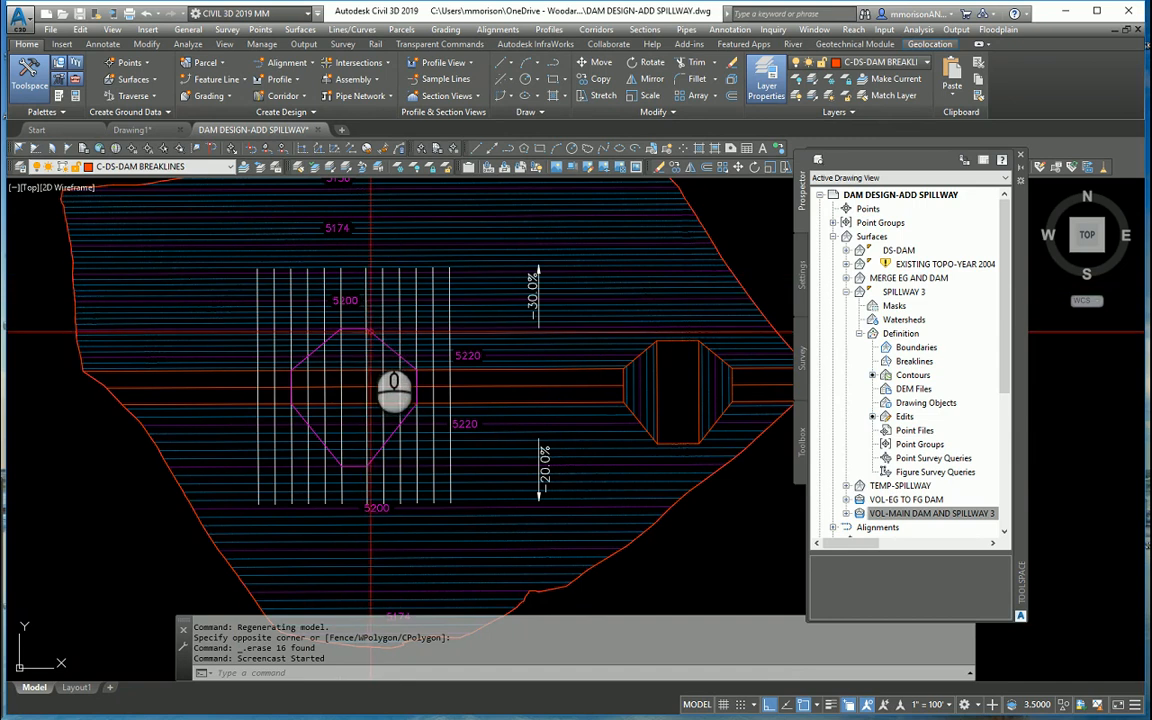
mouse_move(492, 408)
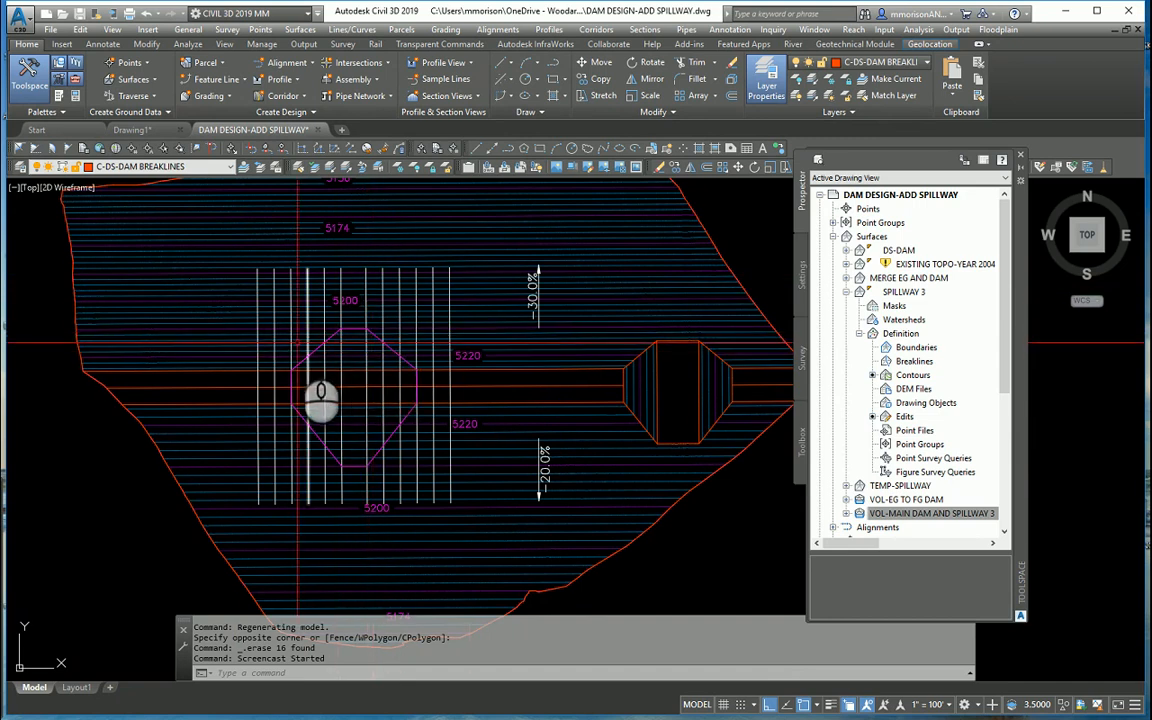
mouse_move(410, 460)
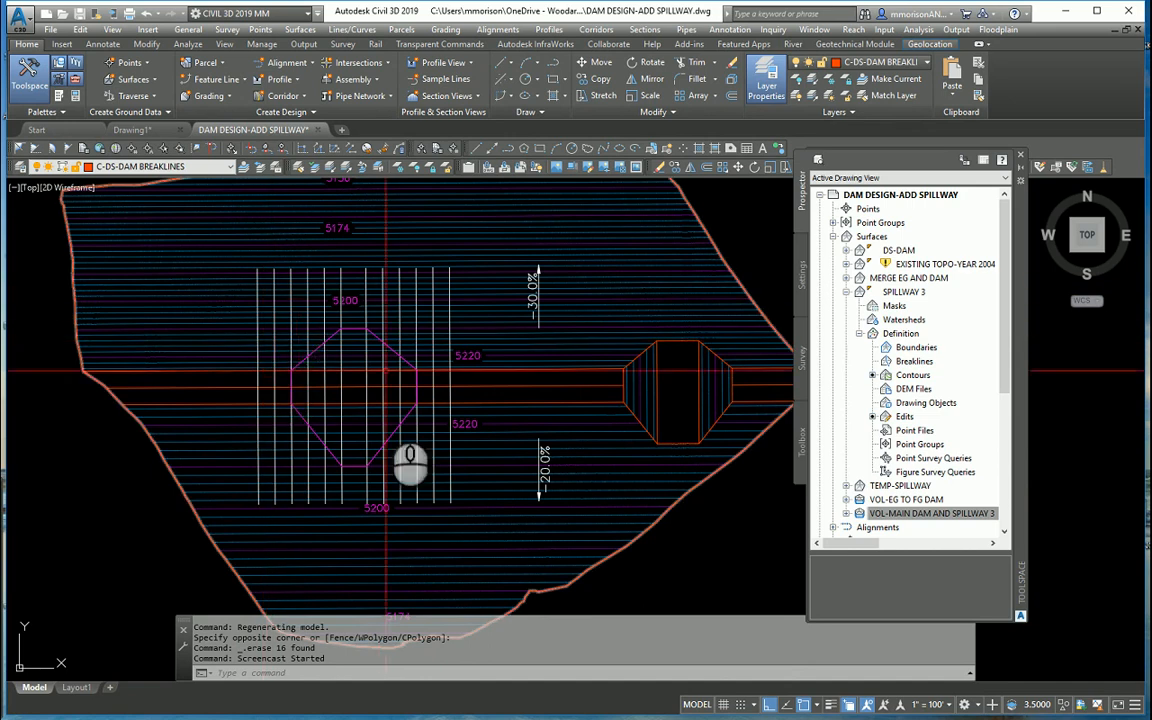
mouse_move(825, 357)
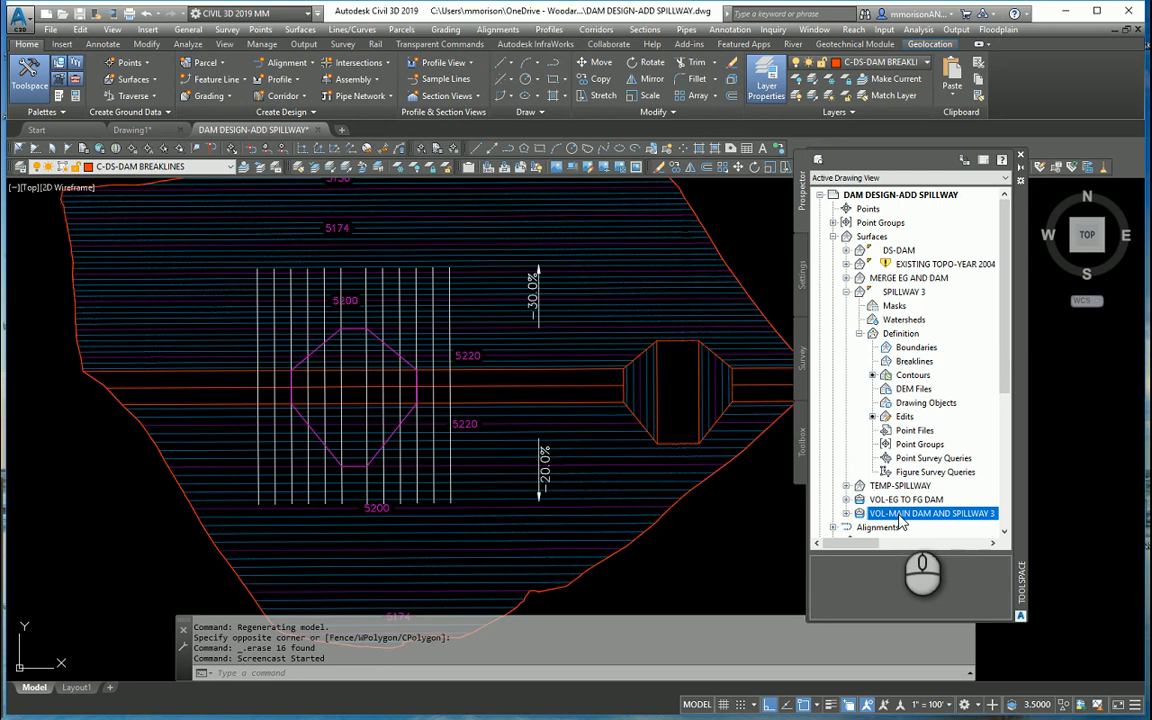
mouse_move(935, 521)
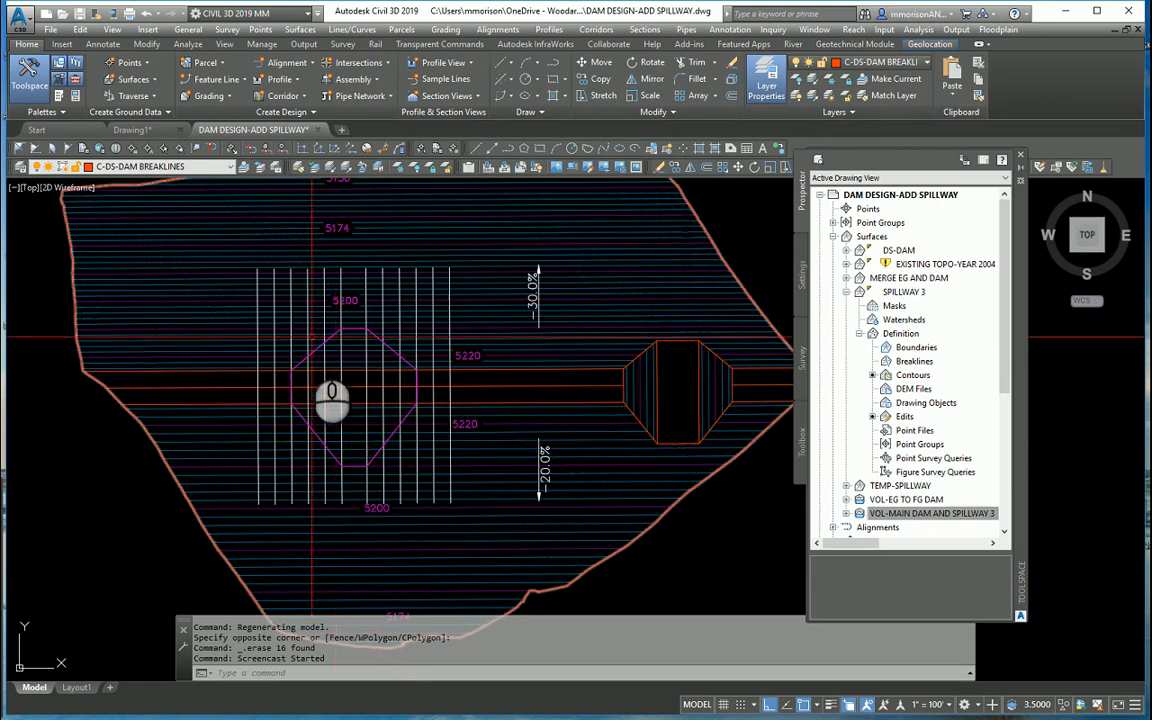
mouse_move(365, 500)
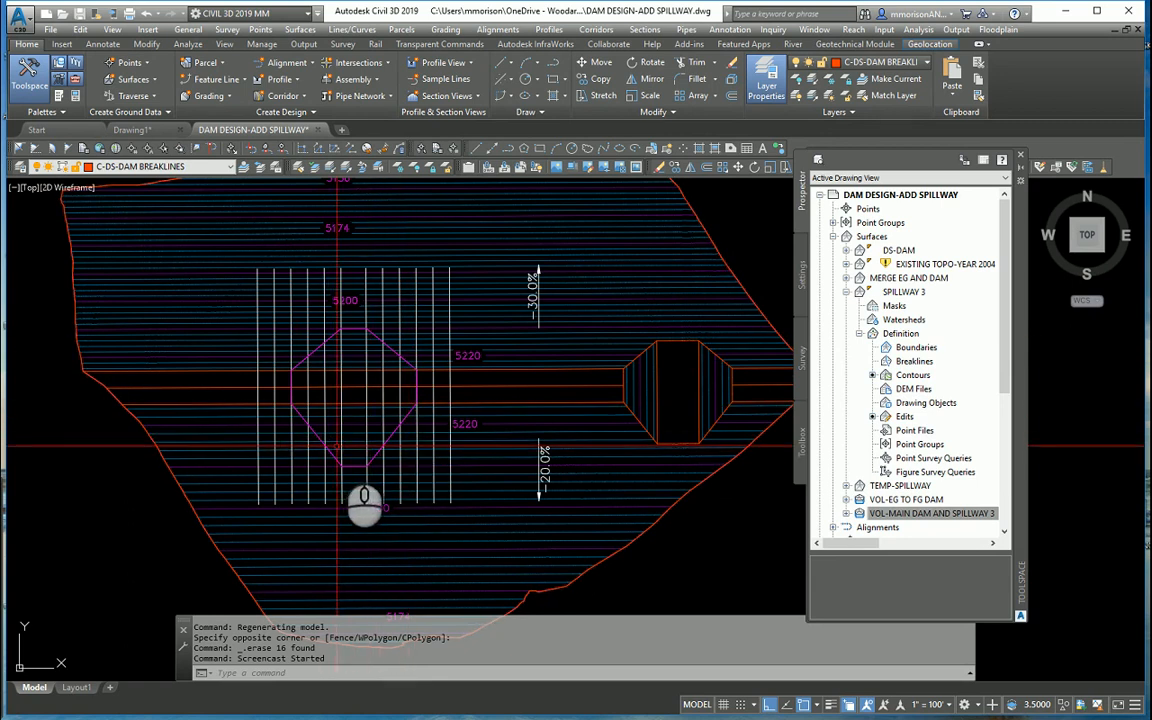
mouse_move(703, 480)
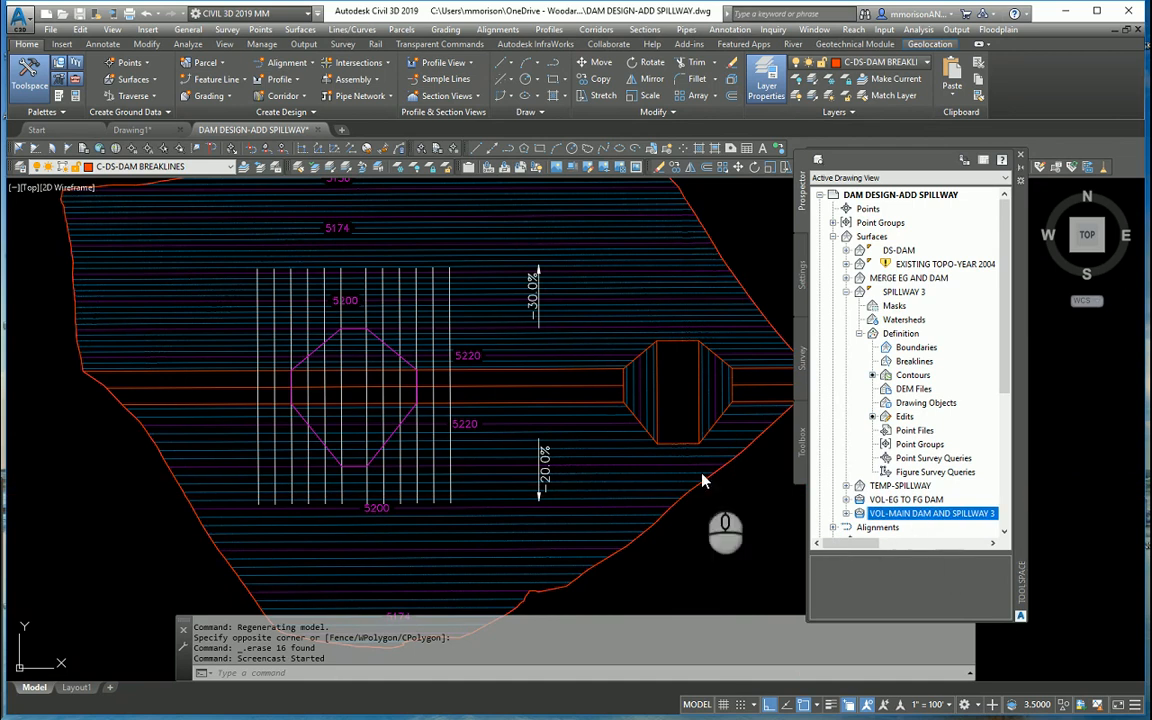
mouse_move(545, 447)
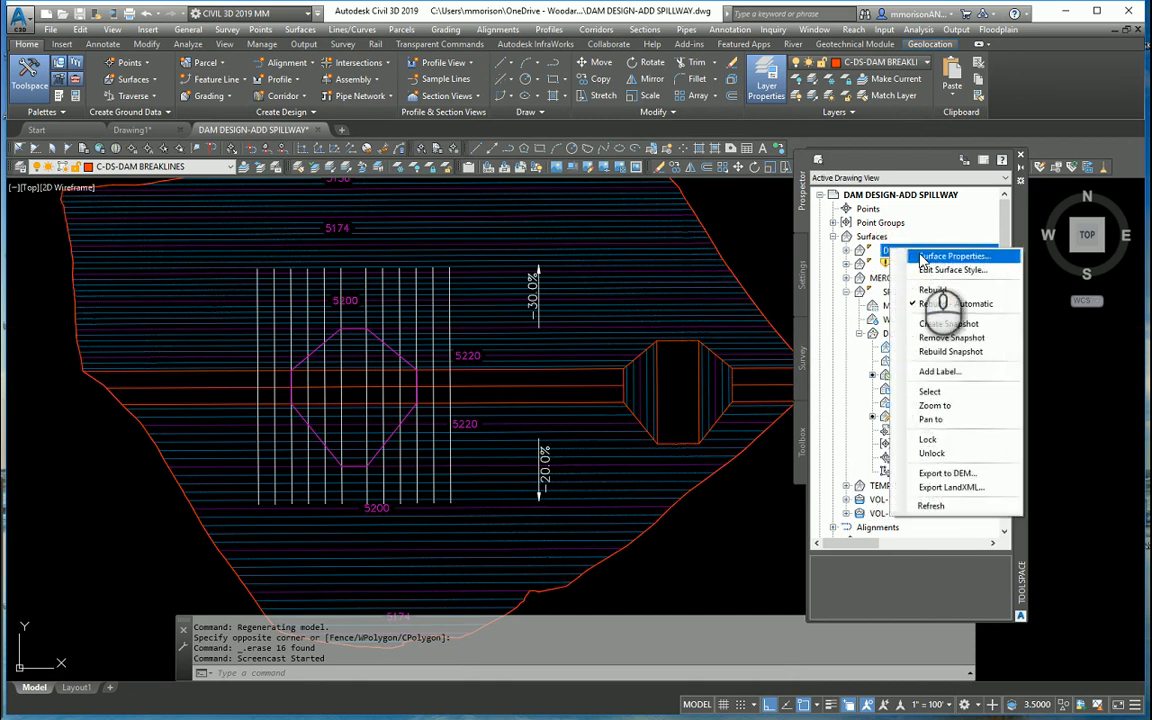
Step: Give the DS-DAM surface the _No Display style to hide its contours
left_click(950, 256)
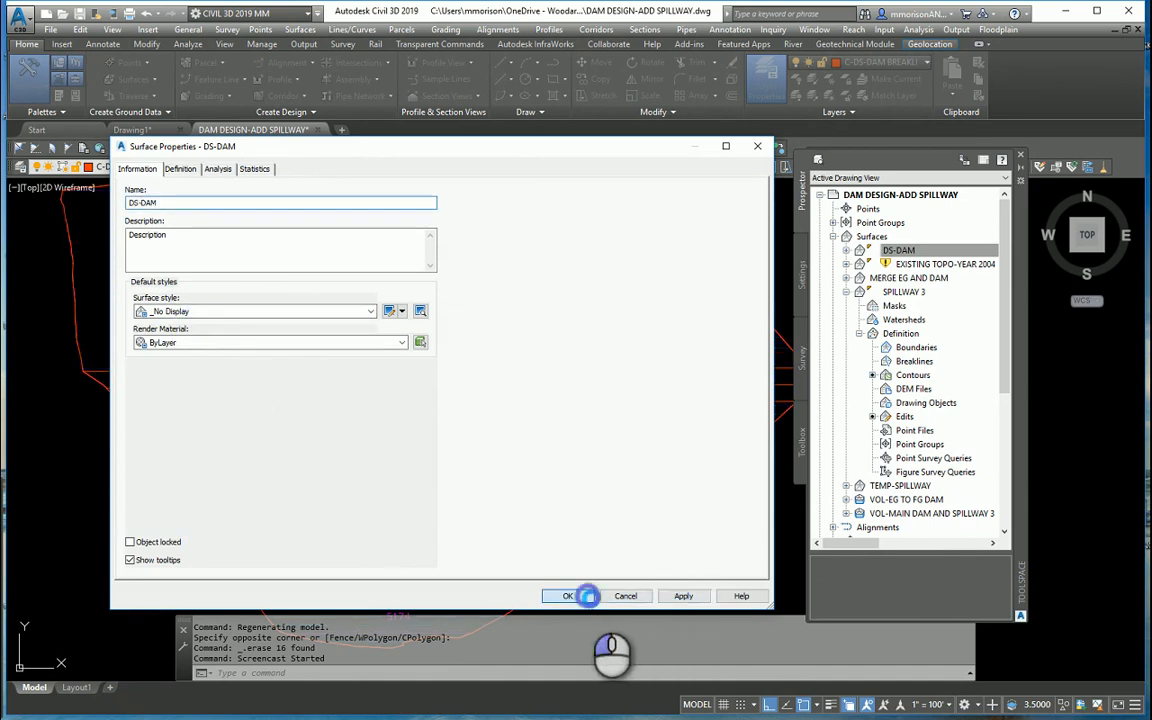
left_click(567, 595)
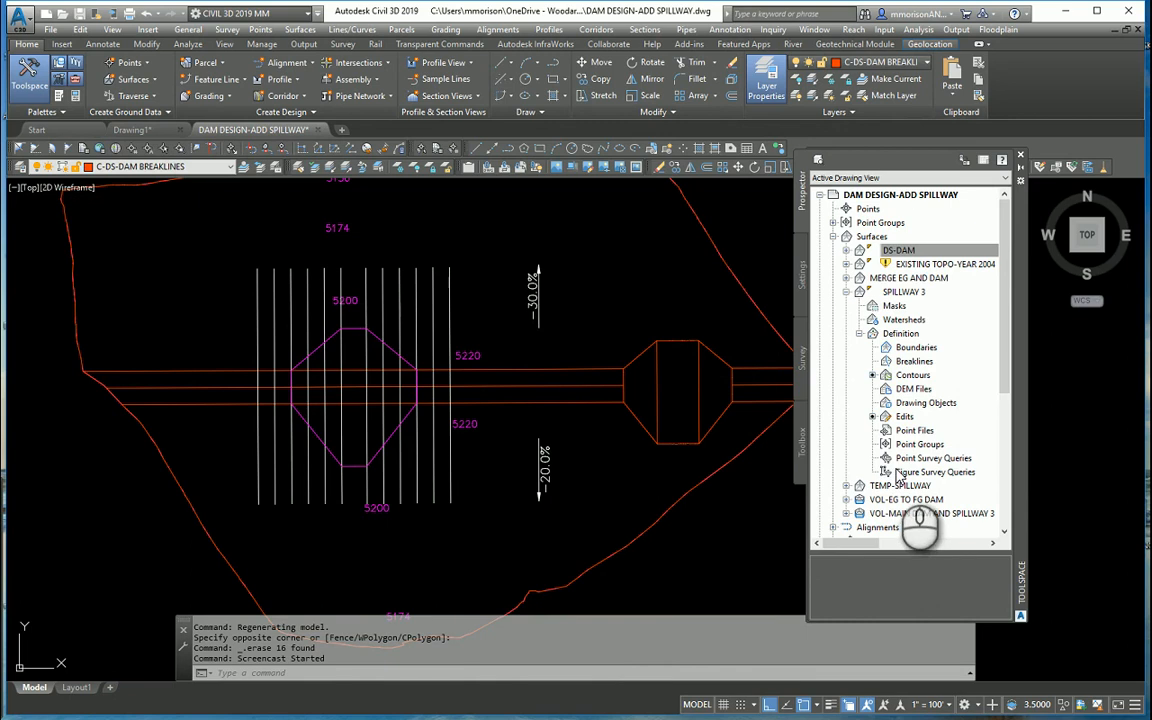
right_click(930, 513)
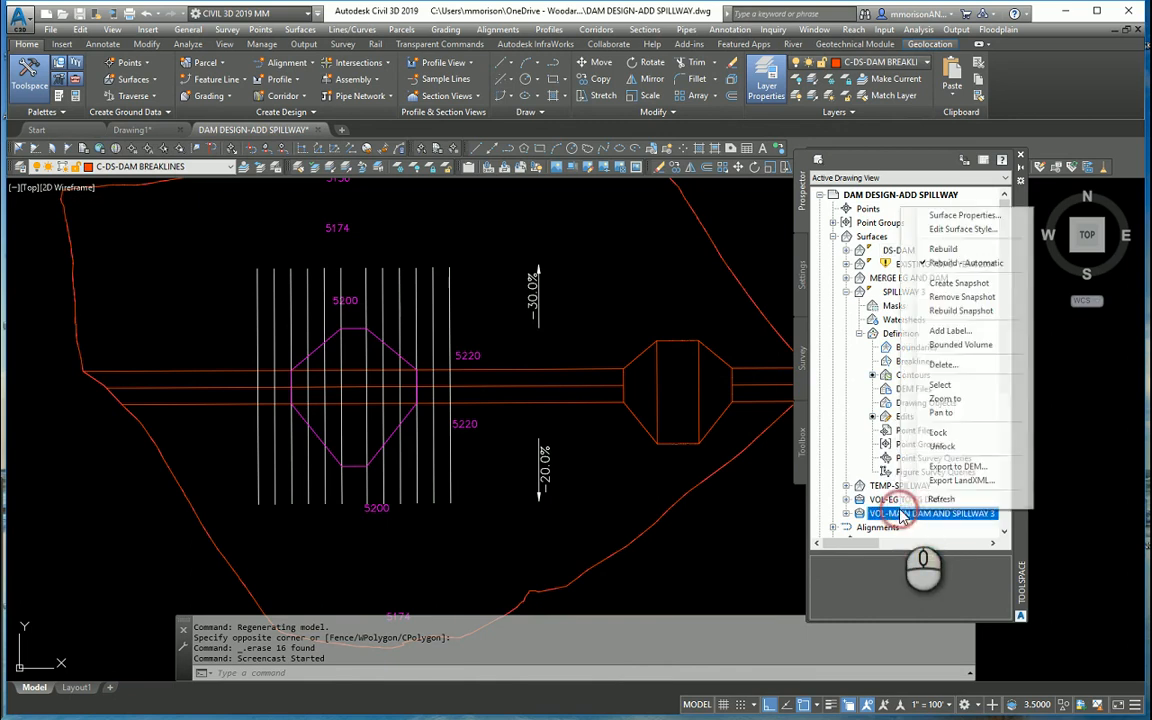
mouse_move(942, 248)
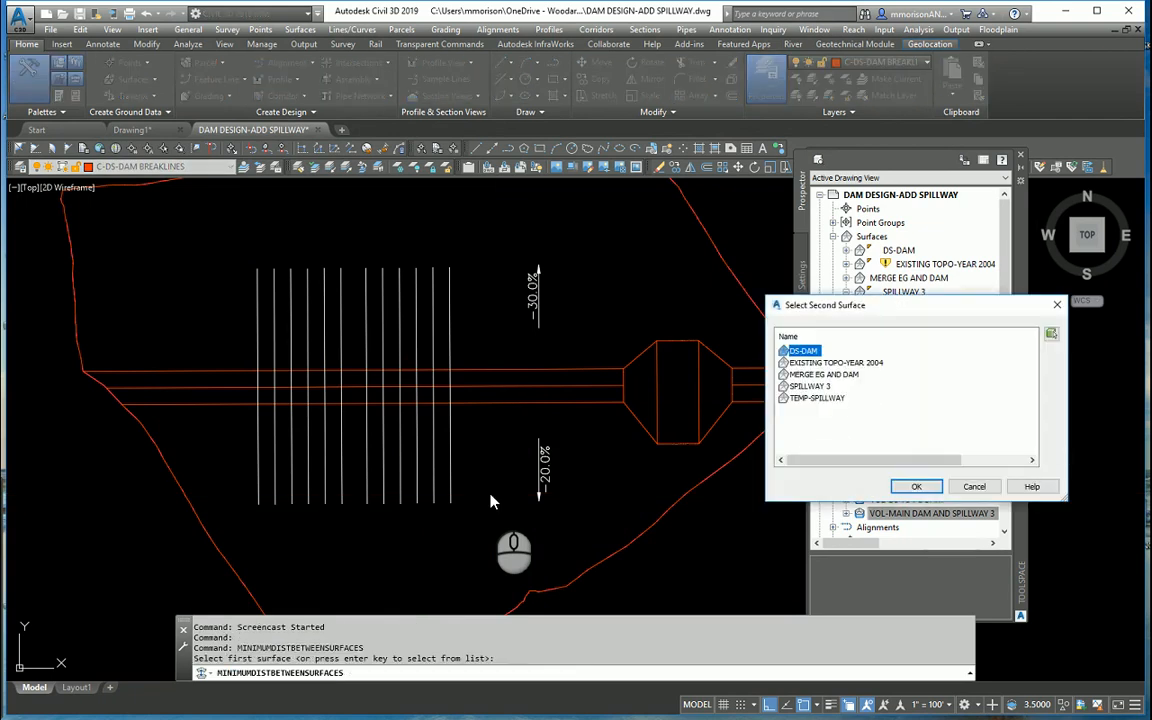
mouse_move(835, 420)
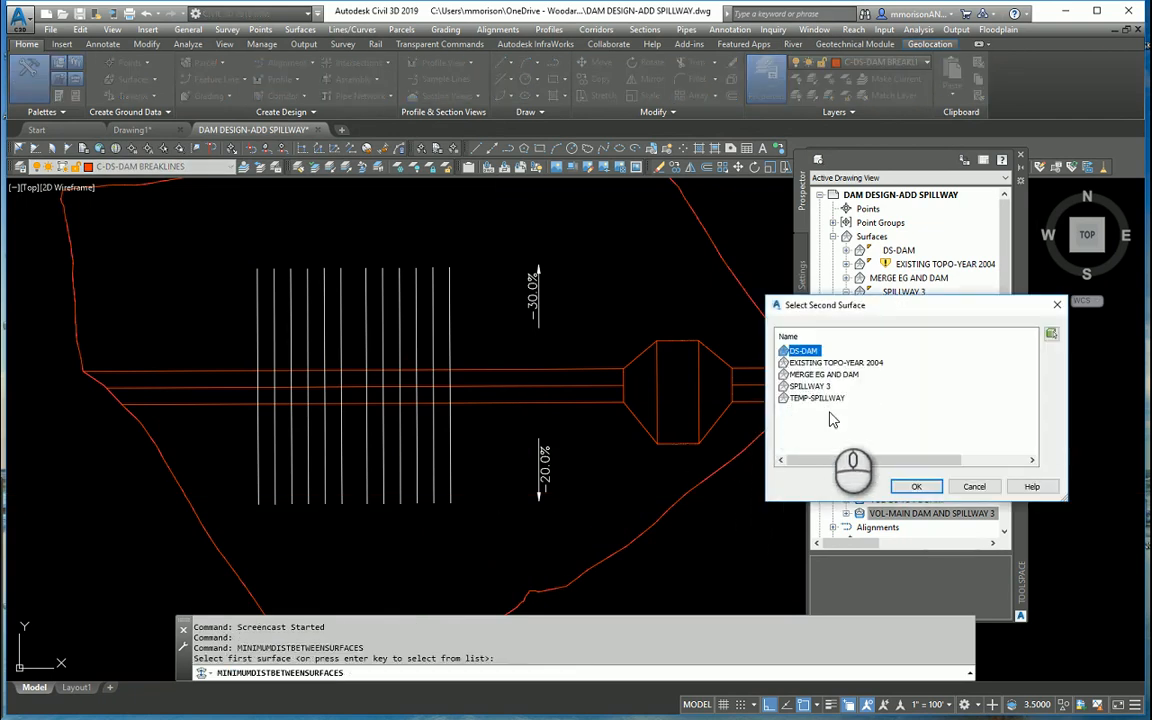
Step: Choose SPILLWAY 3 in the Select Second Surface dialog and confirm
left_click(914, 486)
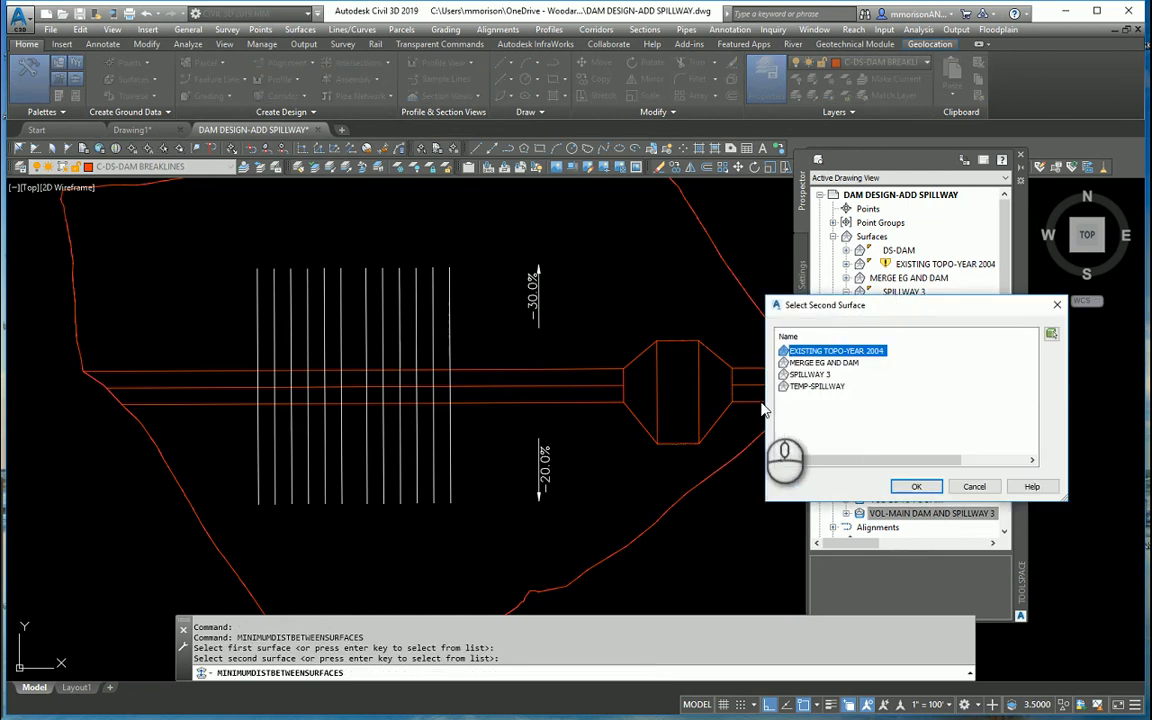
left_click(810, 374)
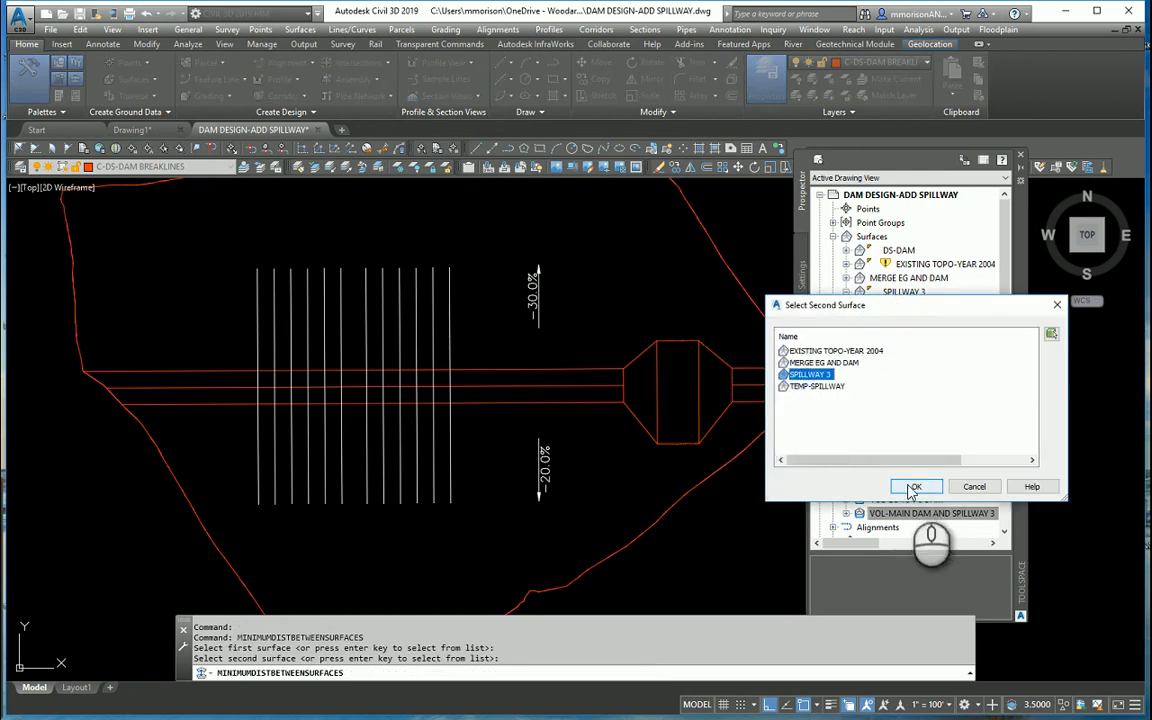
left_click(914, 486)
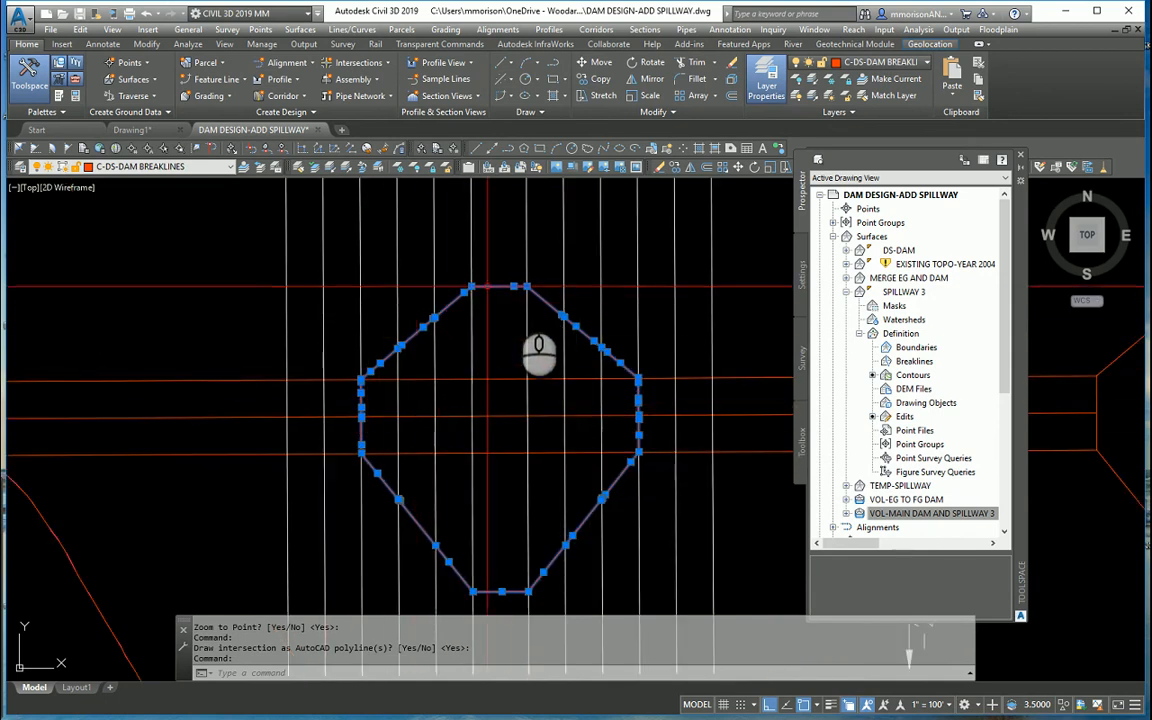
mouse_move(445, 575)
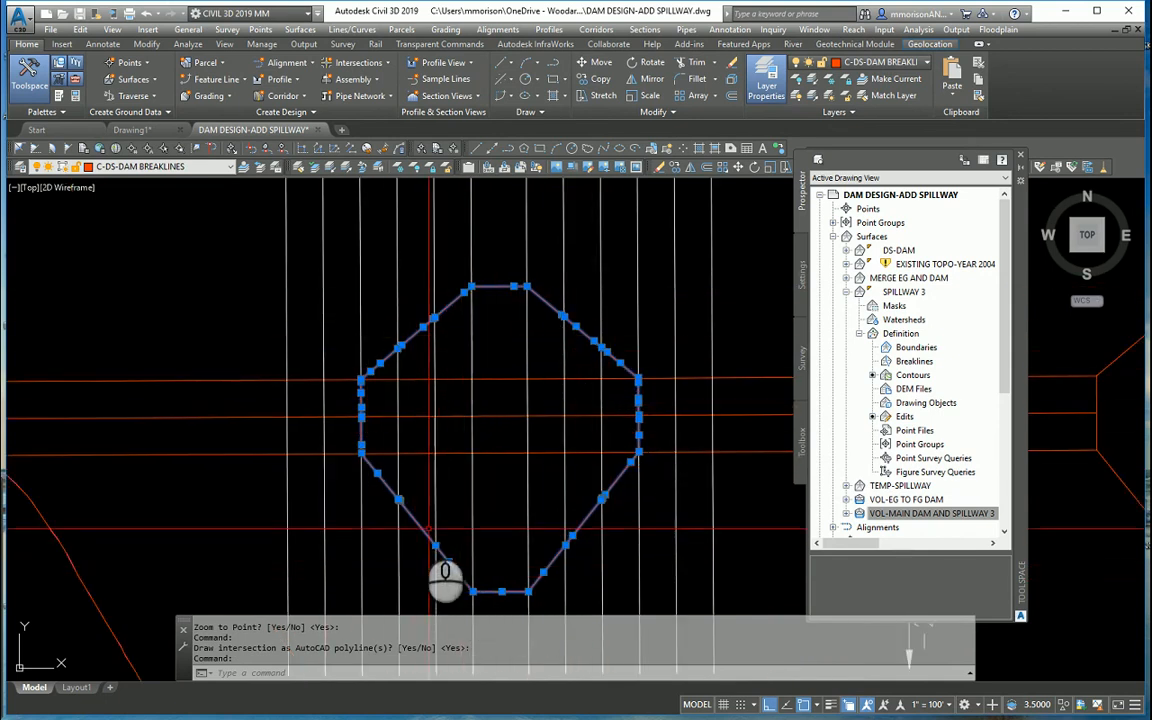
mouse_move(437, 390)
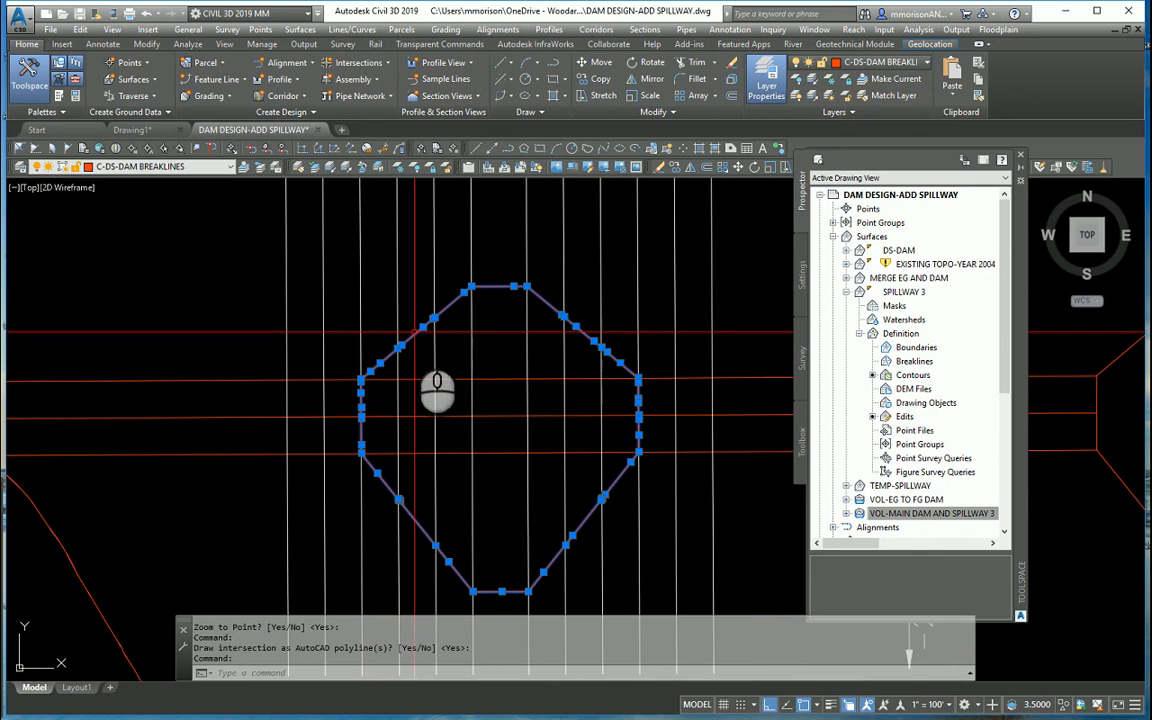
mouse_move(453, 398)
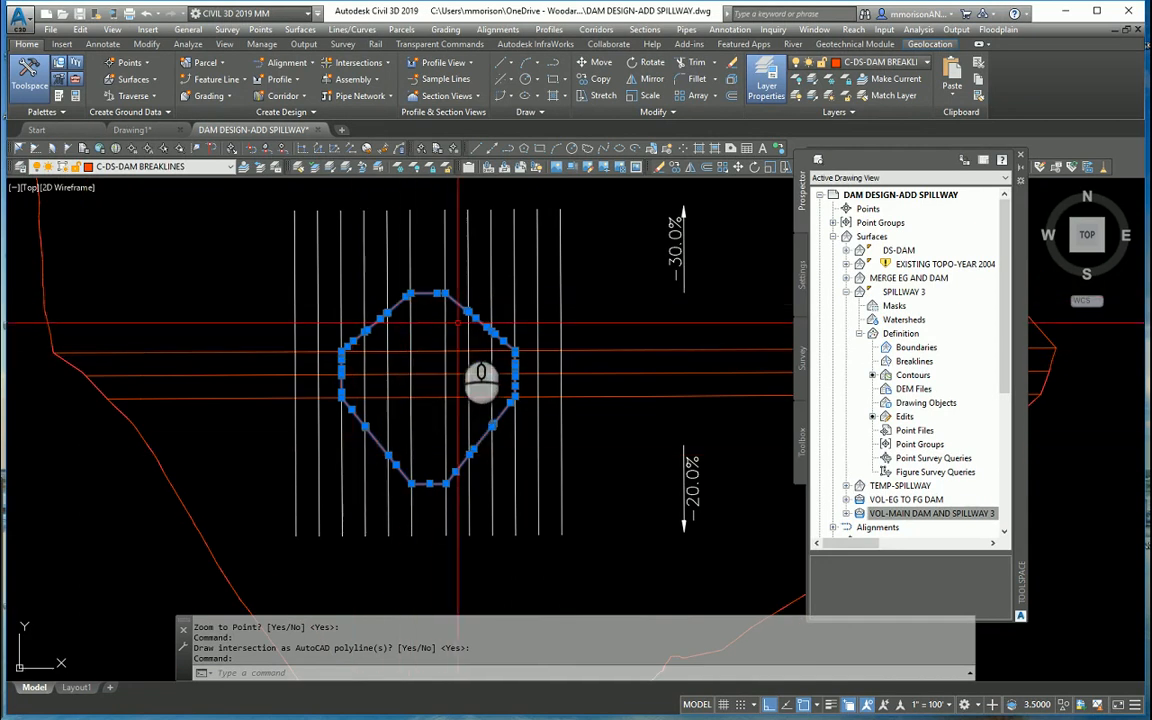
mouse_move(497, 500)
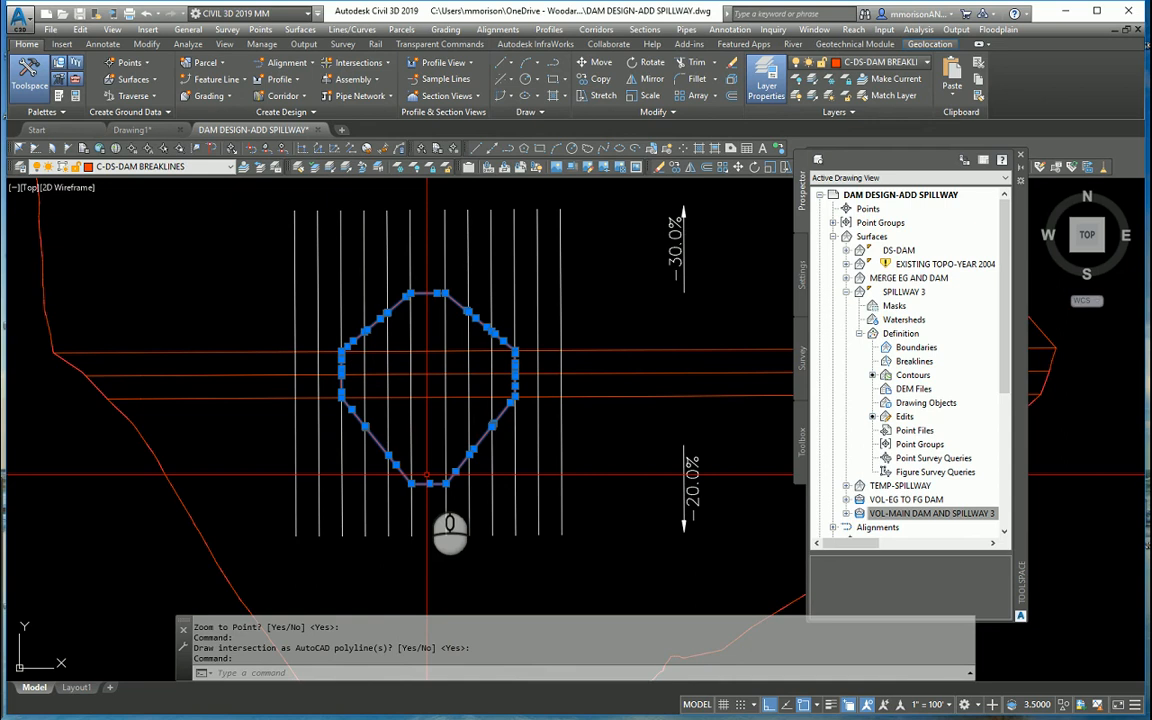
Step: Clear the intersection outline selection and start a 3D polyline with 3P
key("Escape")
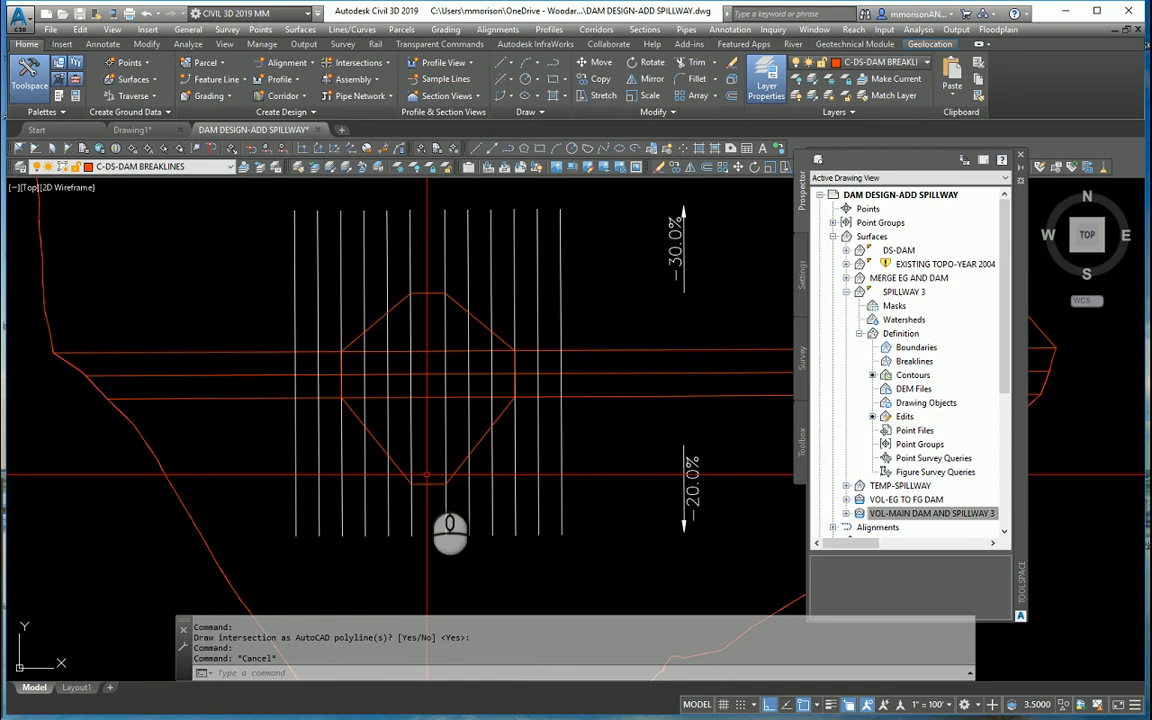
mouse_move(184, 243)
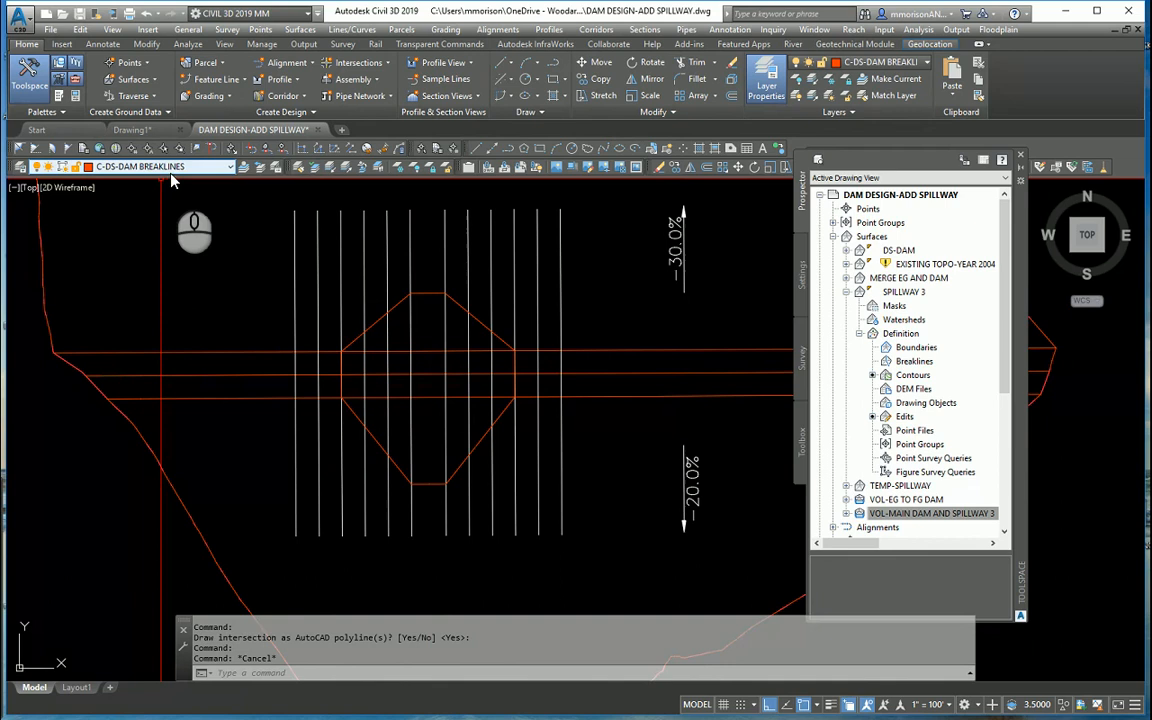
mouse_move(307, 400)
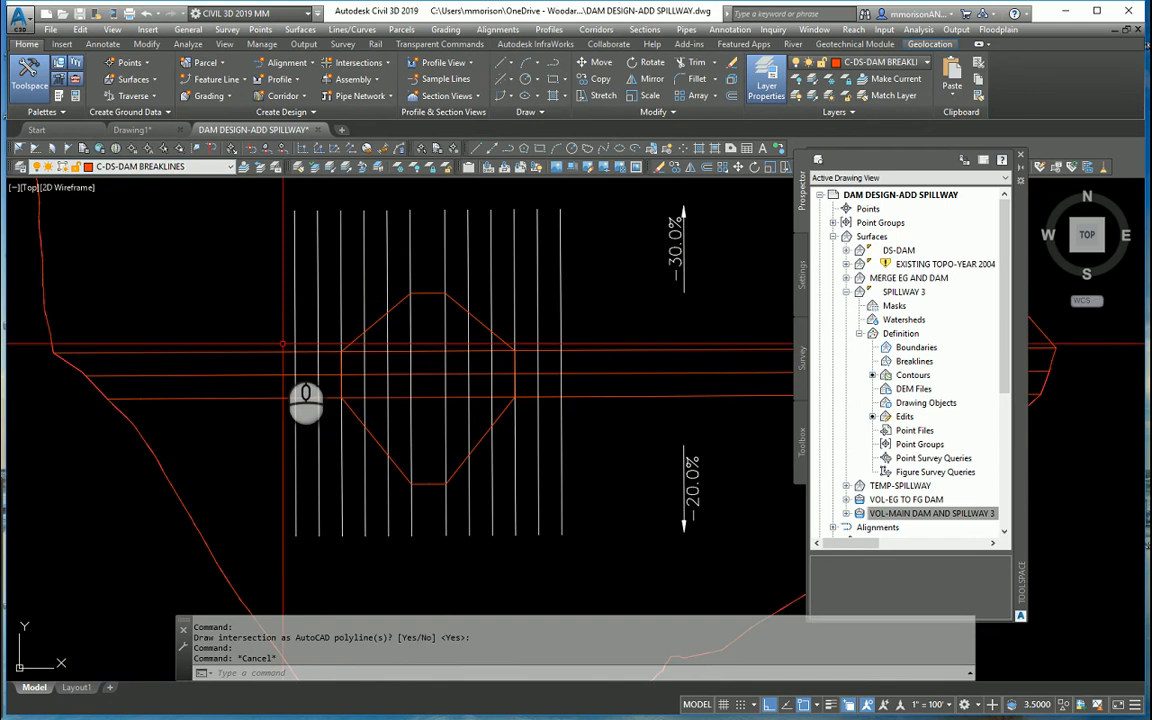
type("3P")
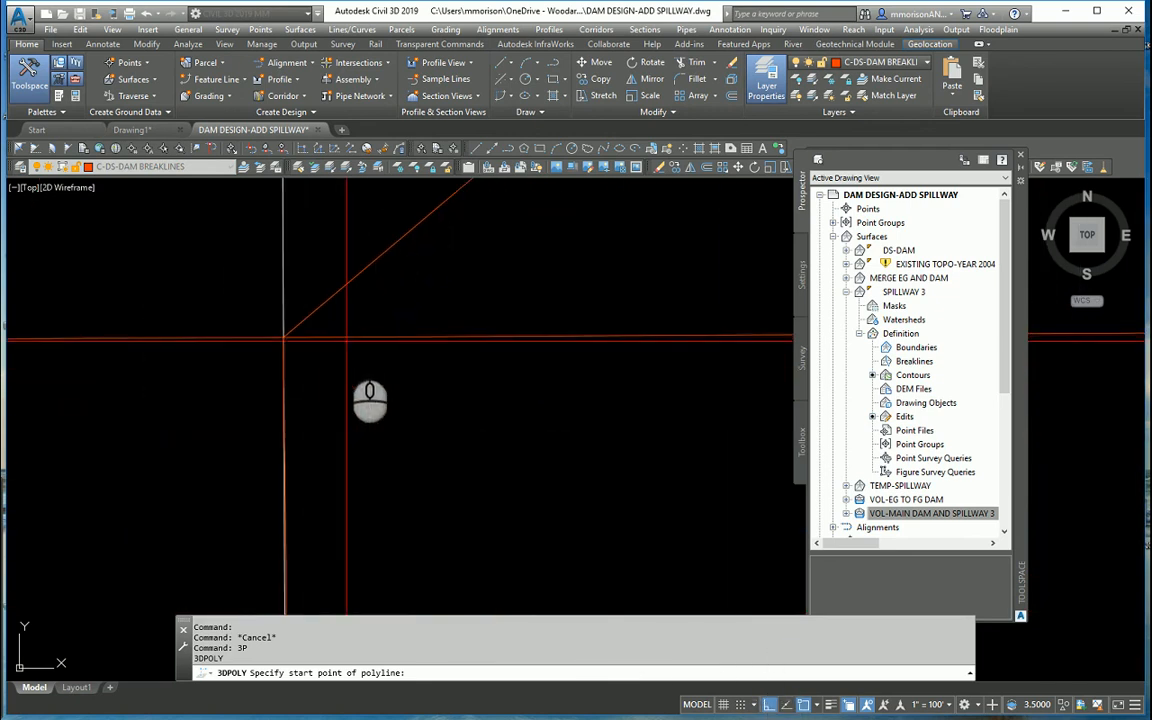
Step: Trace the octagon corners as a closed 3D polyline and select it
left_click(298, 332)
type("C")
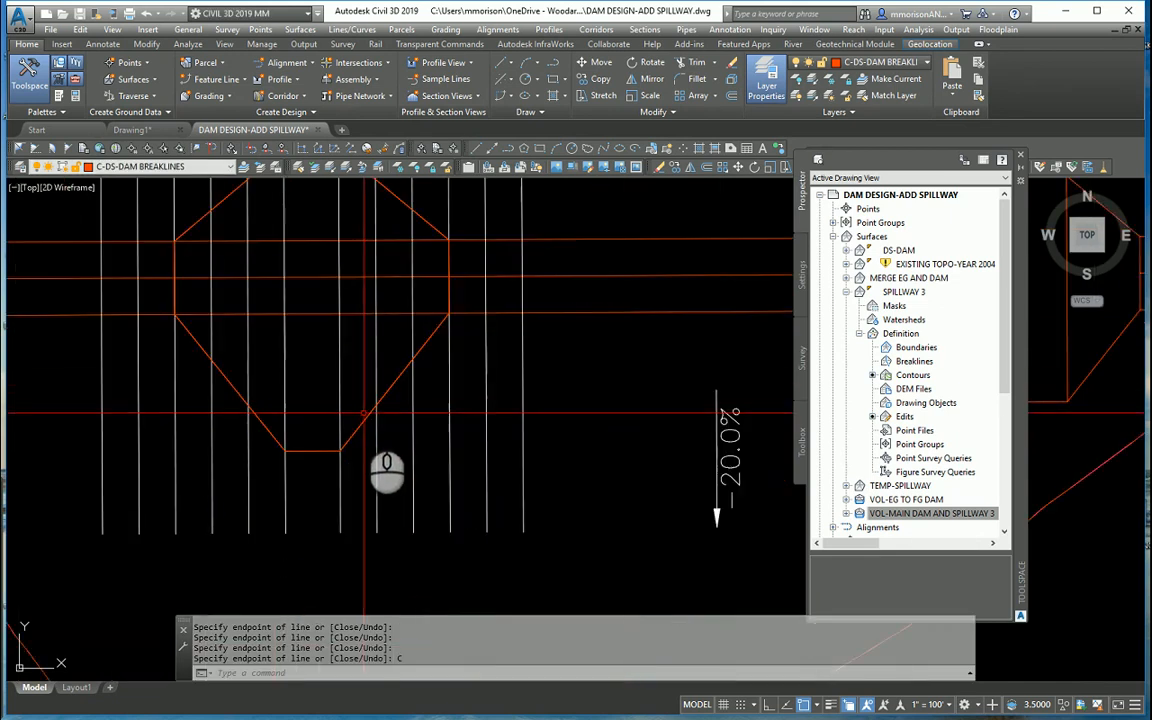
left_click(388, 415)
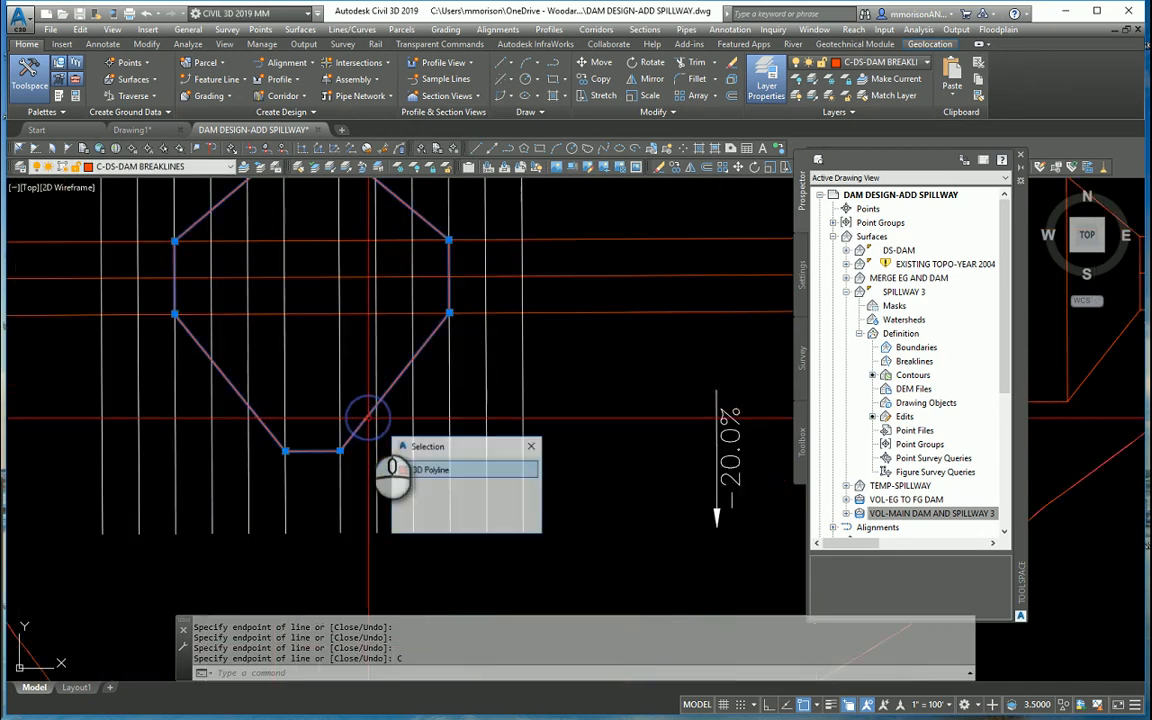
left_click(432, 470)
type("PL")
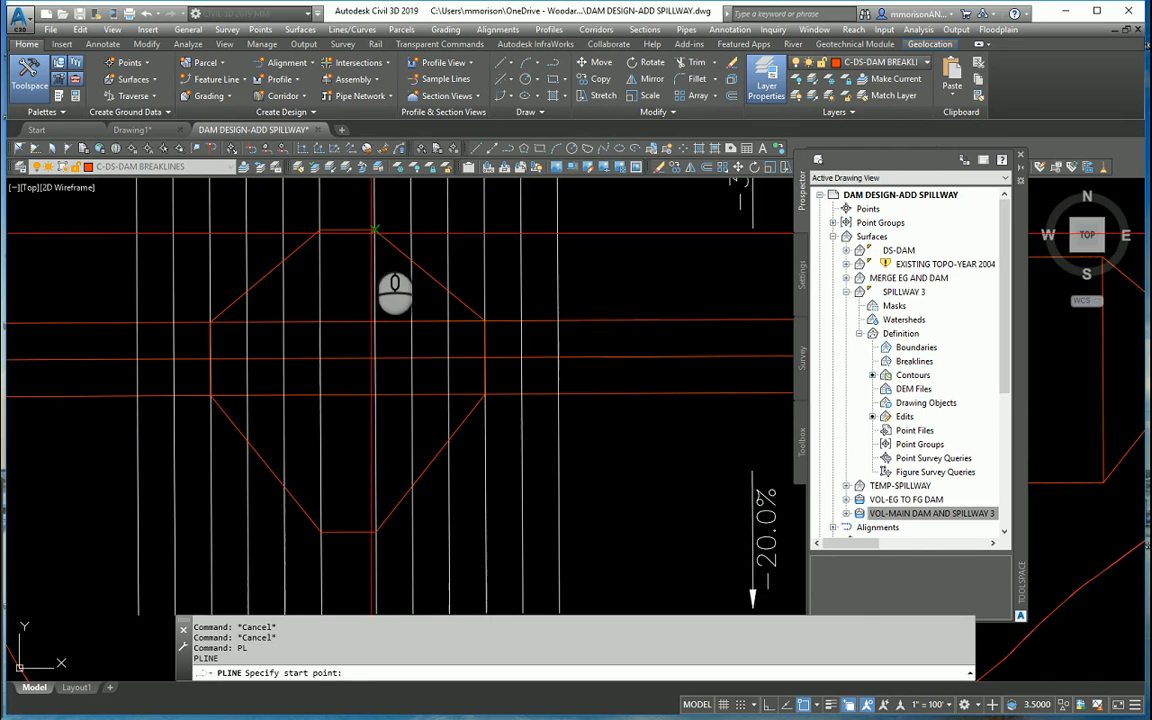
Step: Draw vertical polylines from the spillway outline's top edge to its bottom edge
left_click(375, 530)
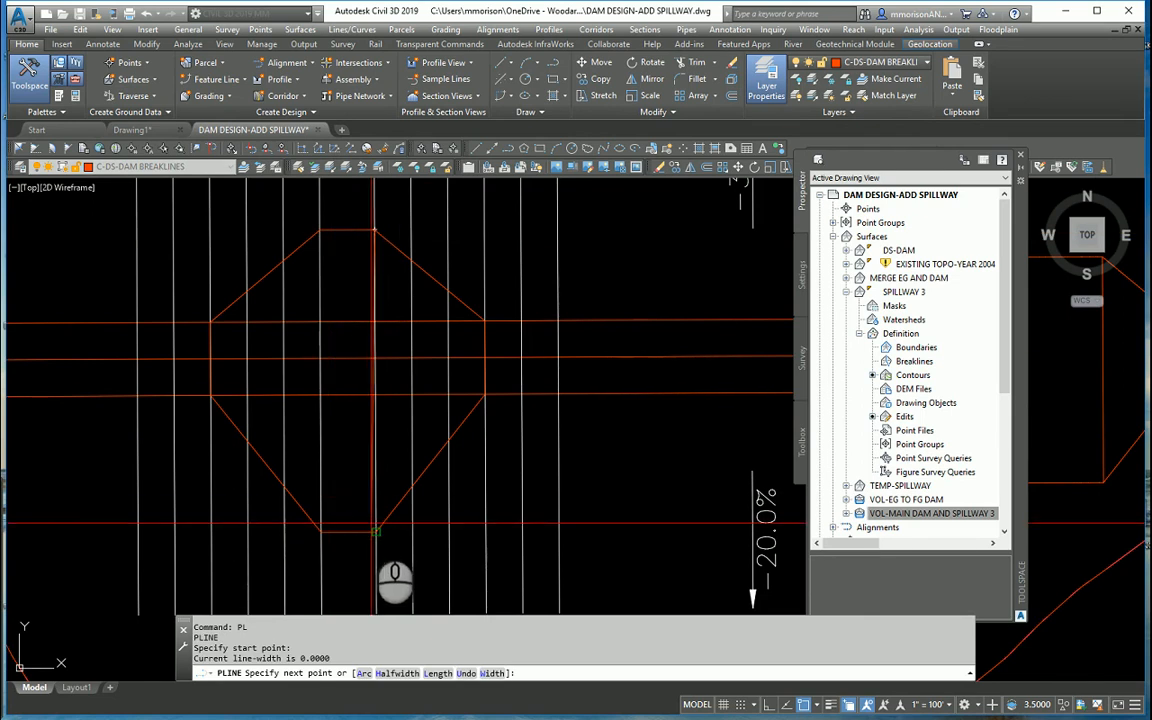
left_click(313, 270)
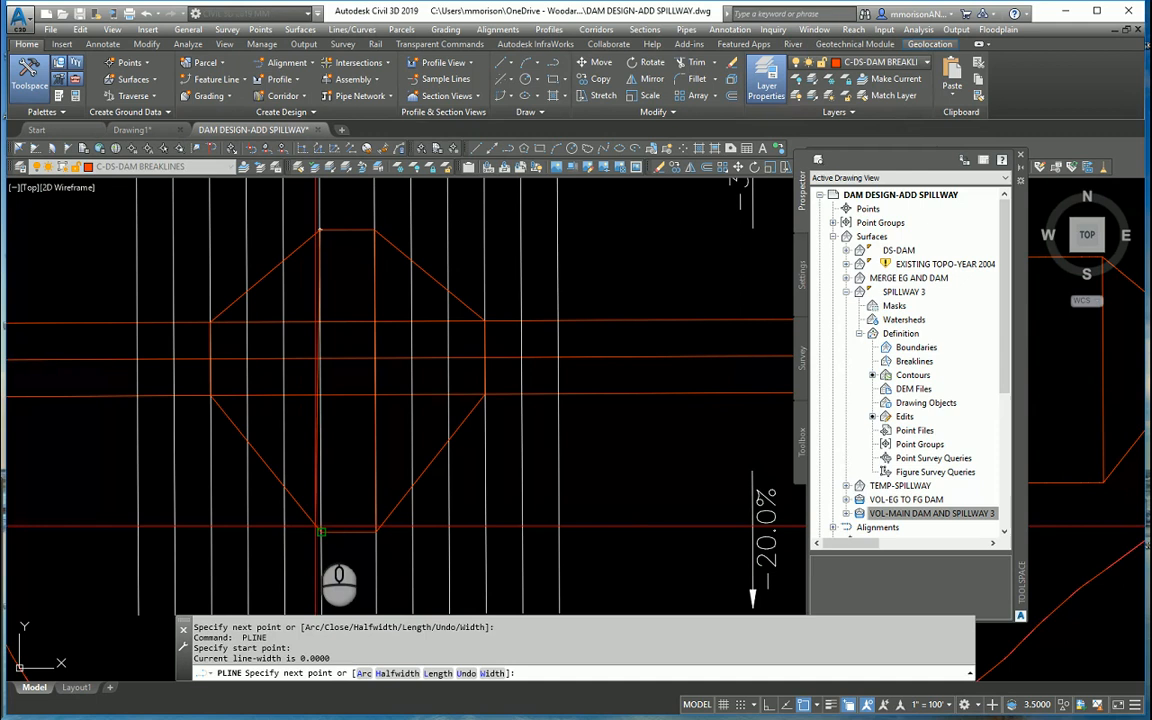
left_click(325, 482)
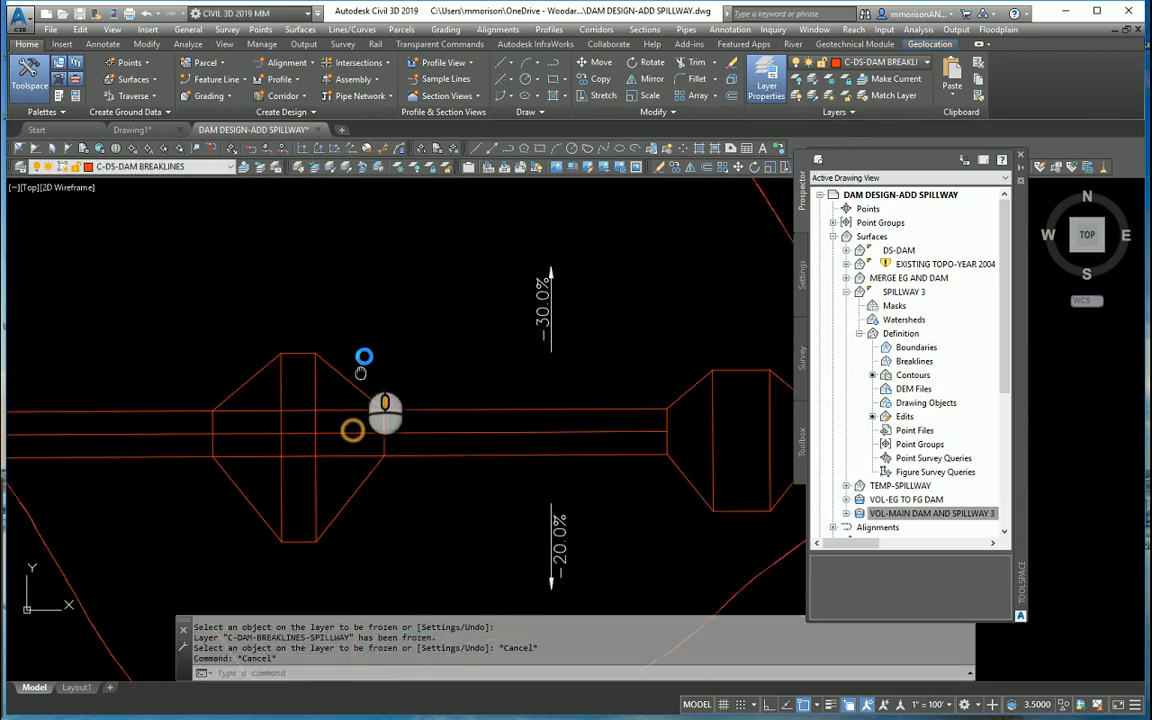
Step: Trim the channel line ends lying outside the octagonal outlines using TR
type("TR")
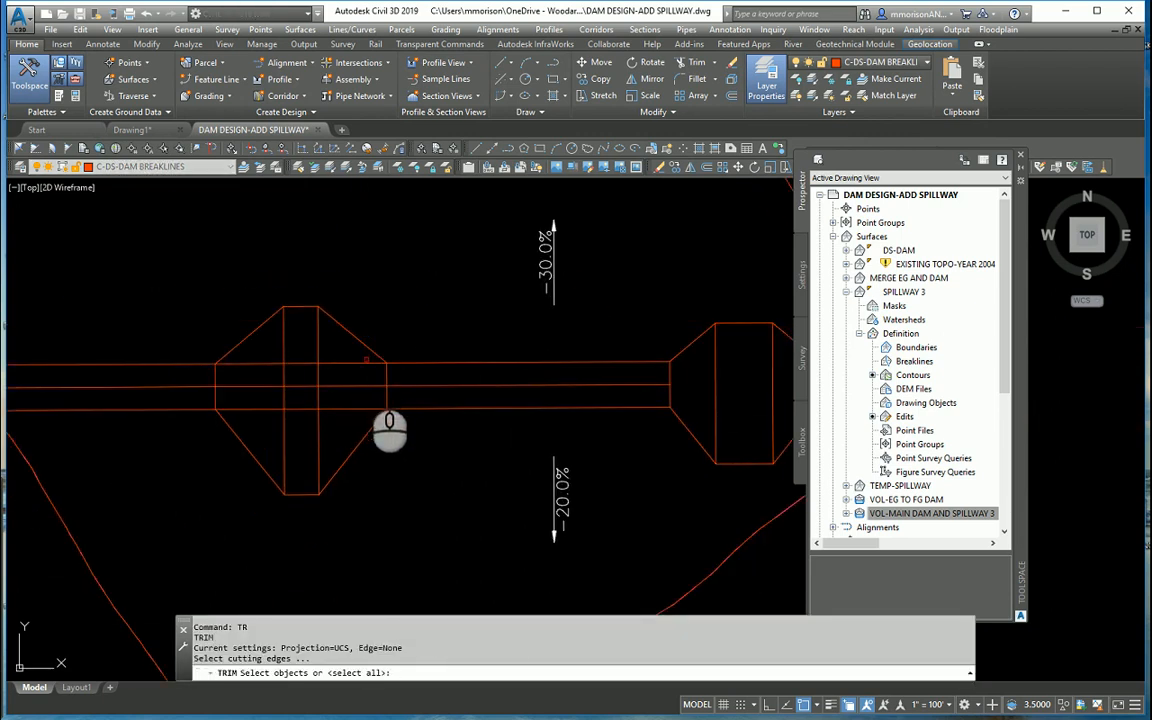
left_click(355, 400)
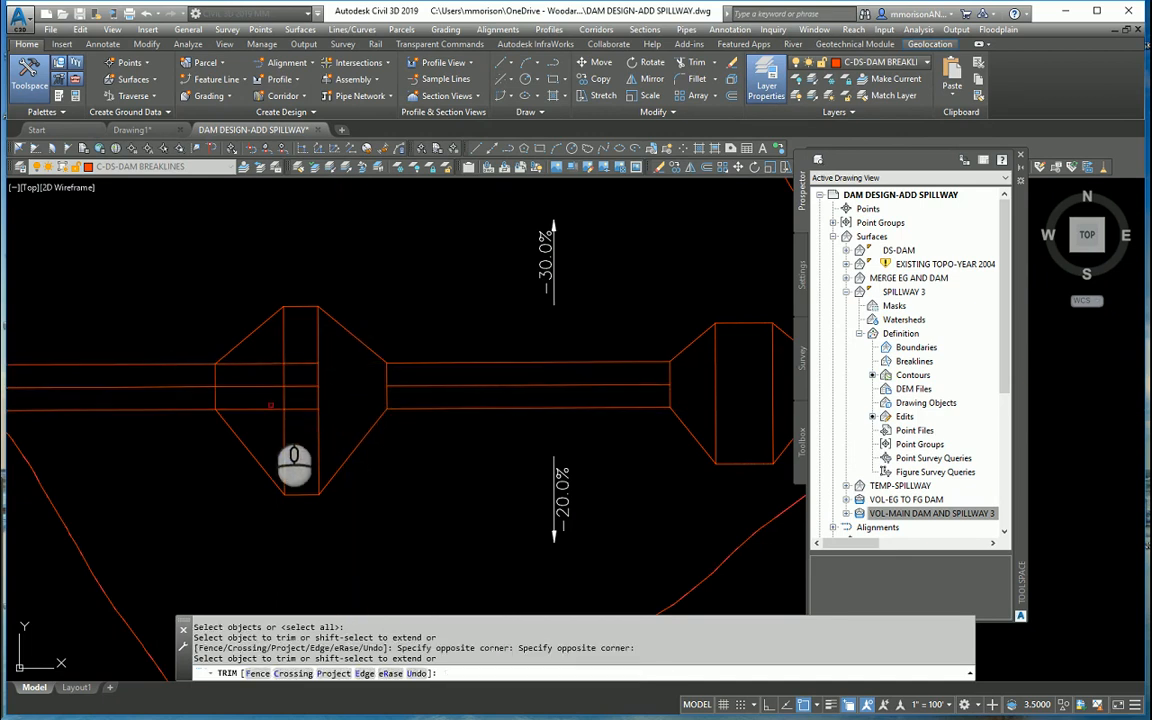
left_click(260, 362)
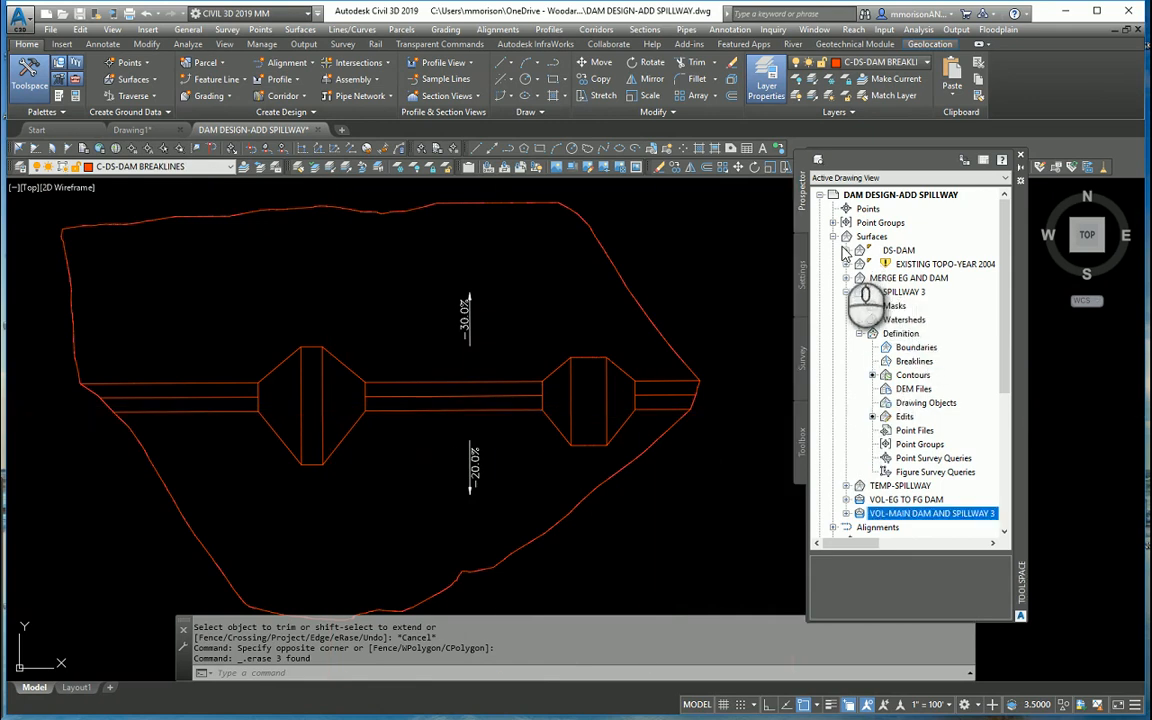
Step: Add a breakline set described as SPILLWAY 3 under DS-DAM's Definition
left_click(846, 250)
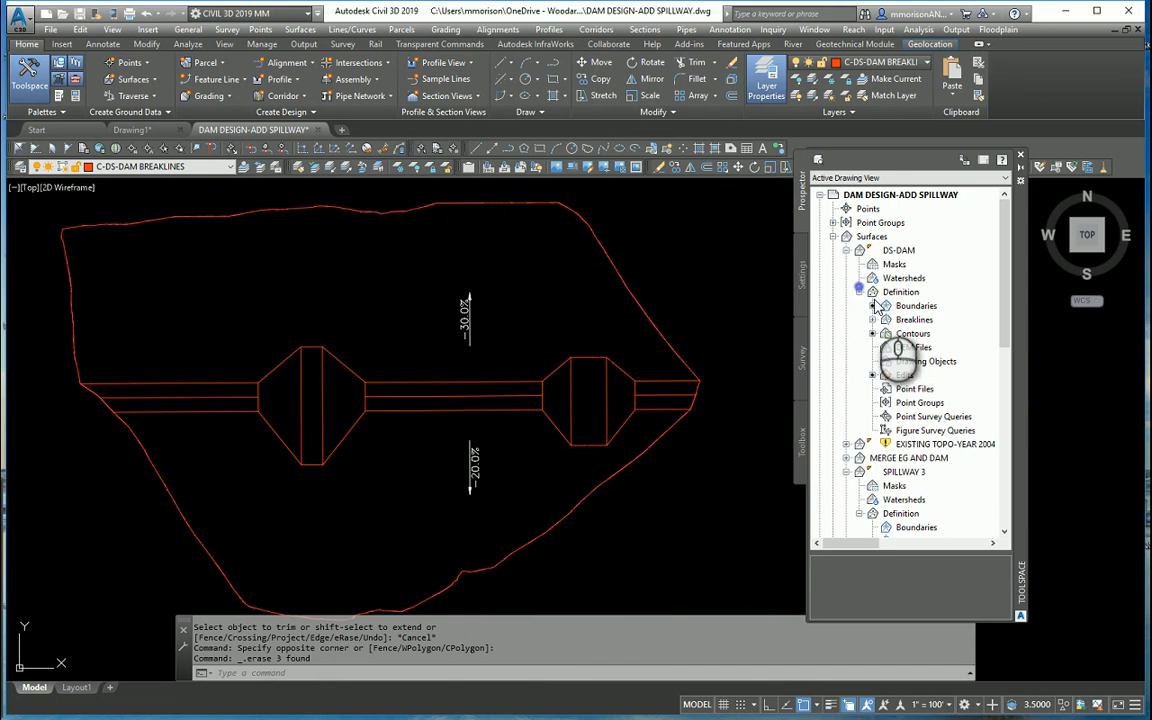
mouse_move(914, 319)
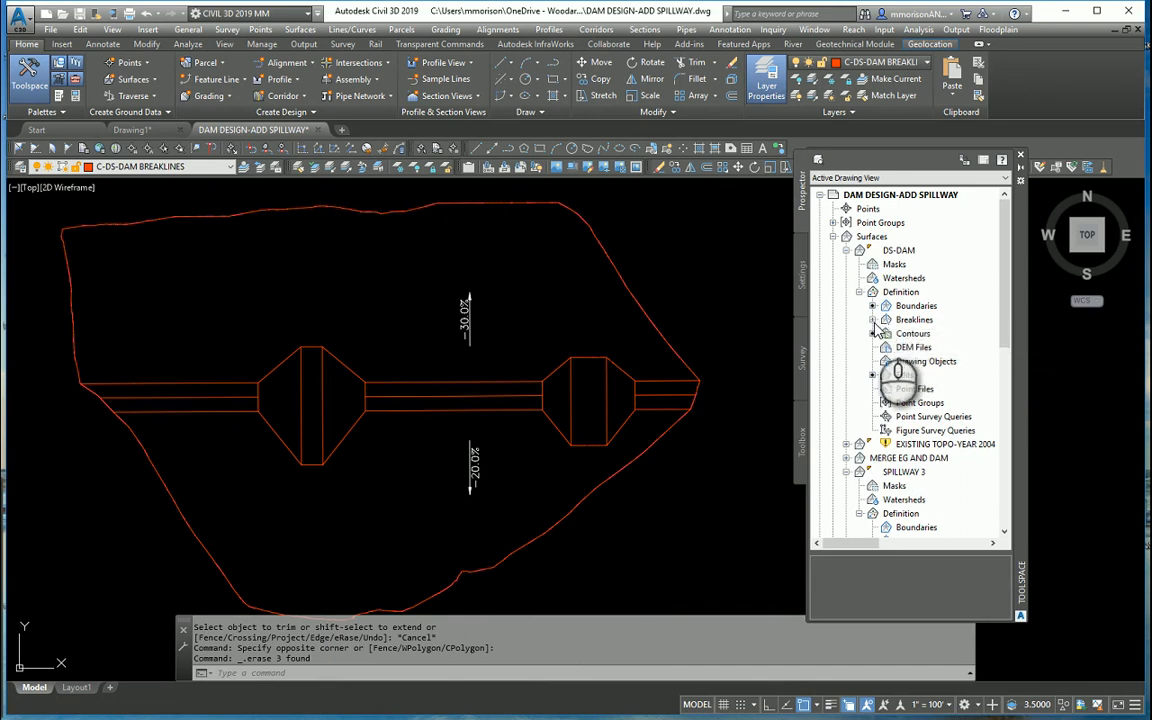
left_click(874, 319)
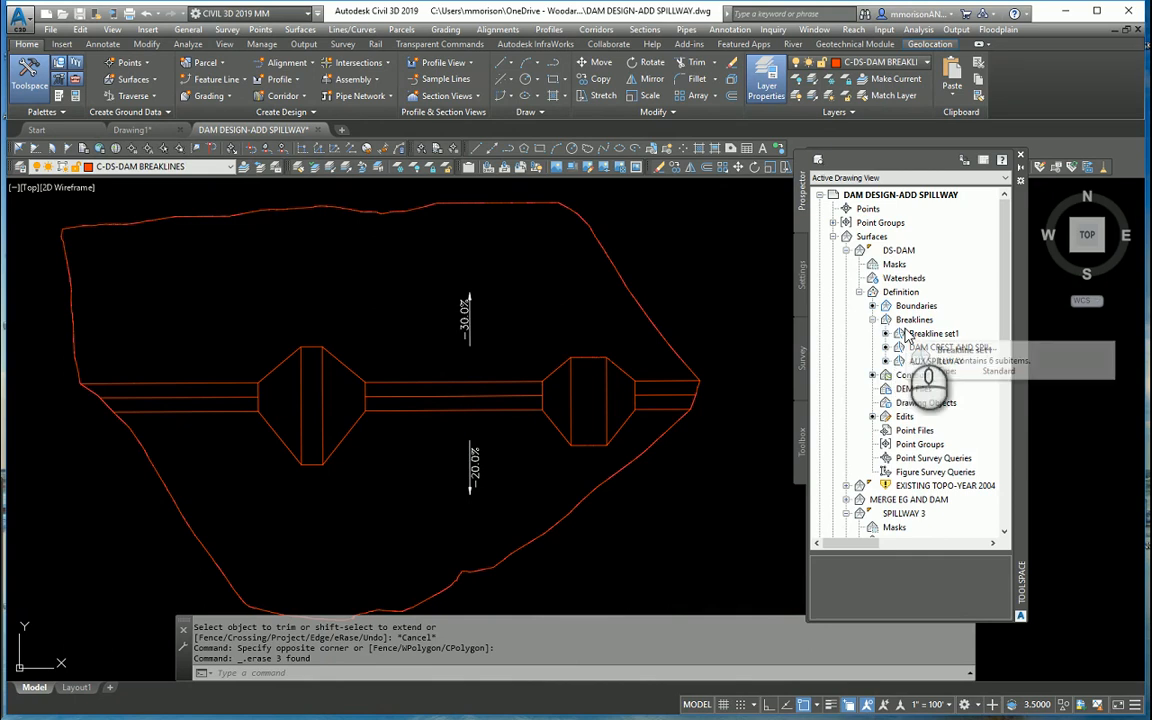
right_click(914, 319)
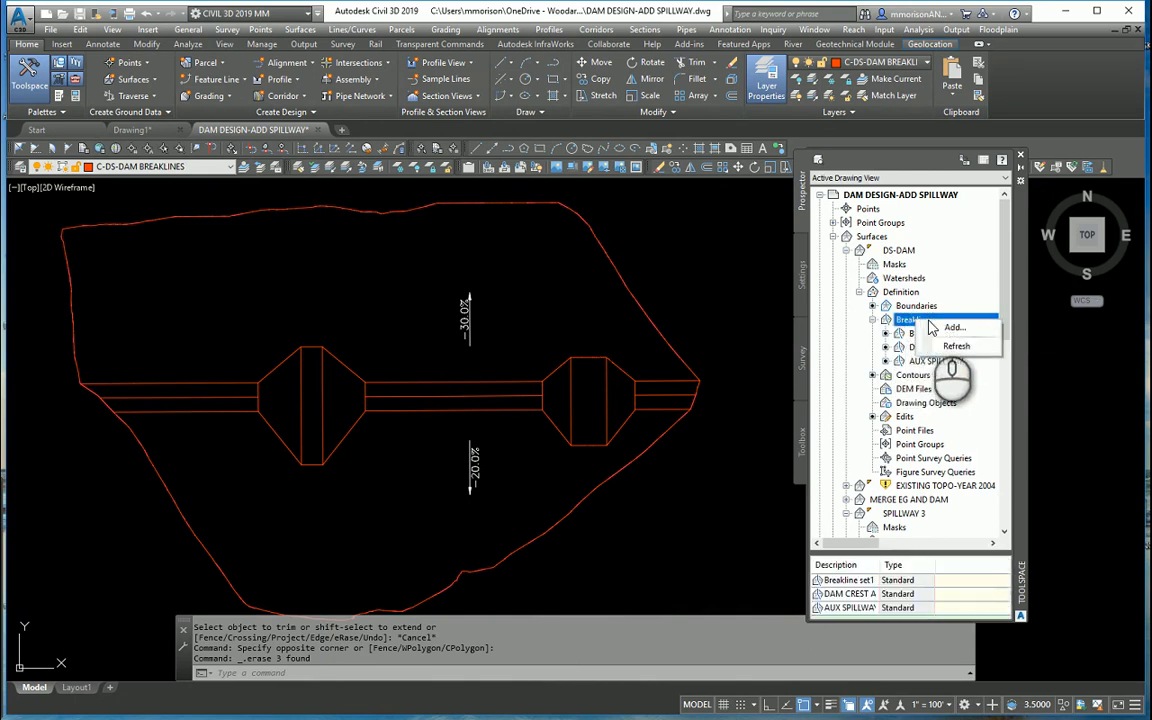
left_click(953, 327)
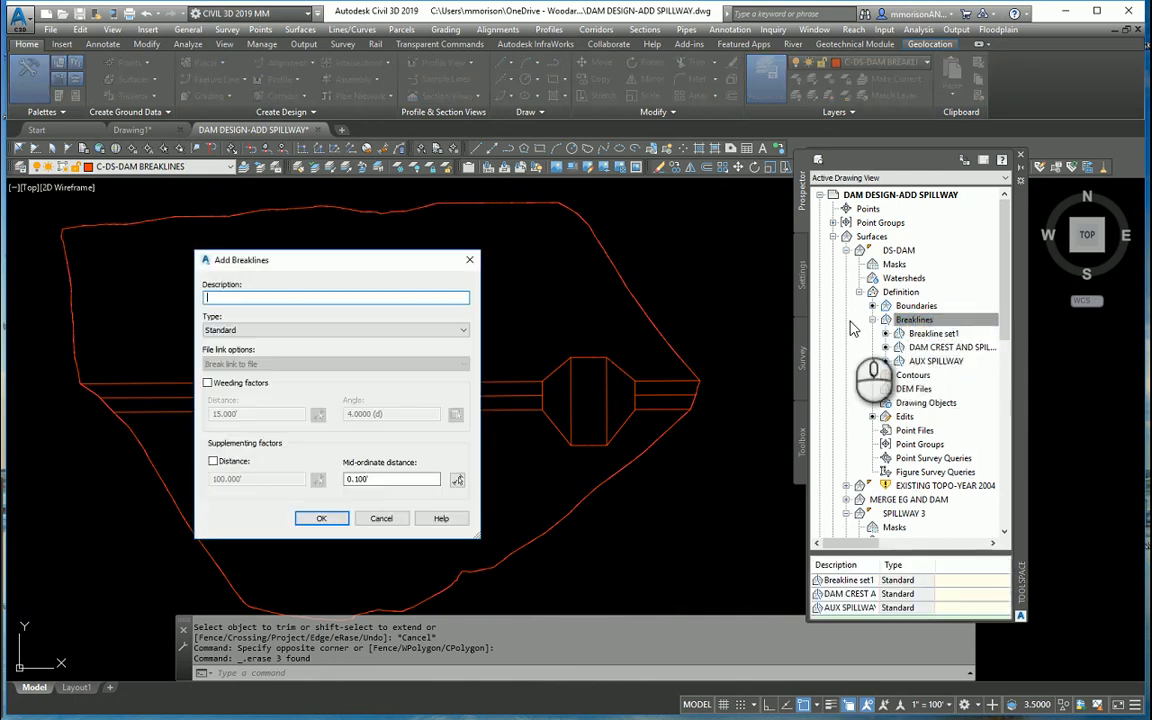
type("SPILLWAY")
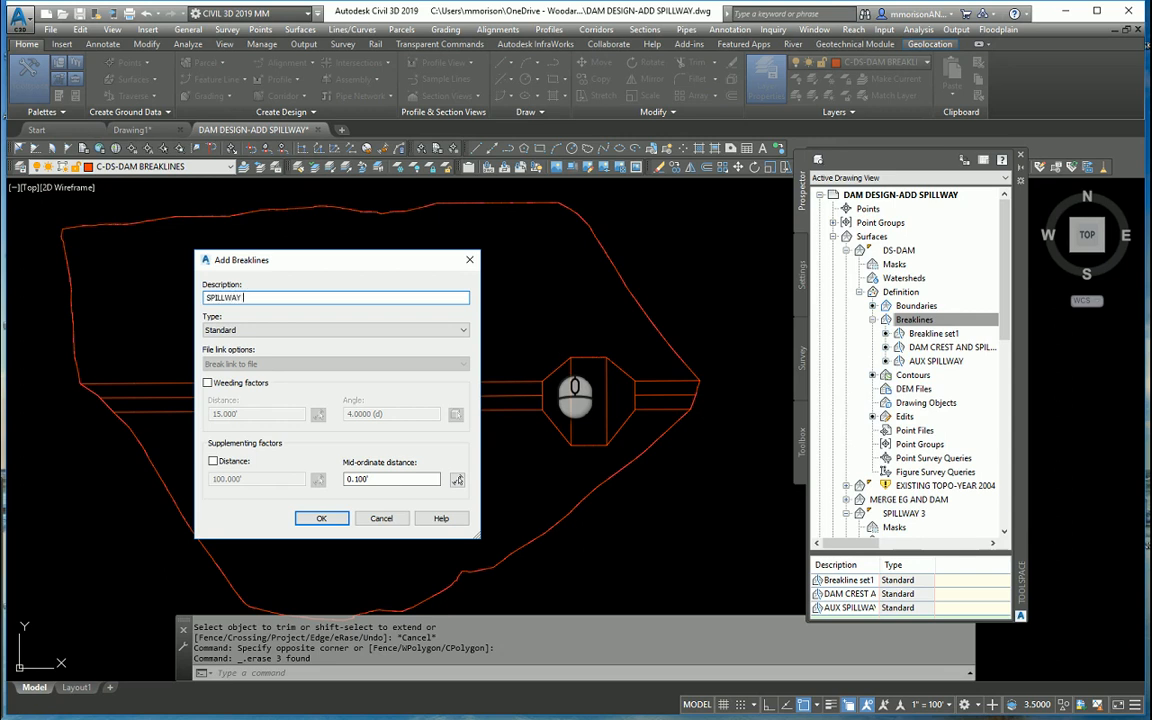
type("3")
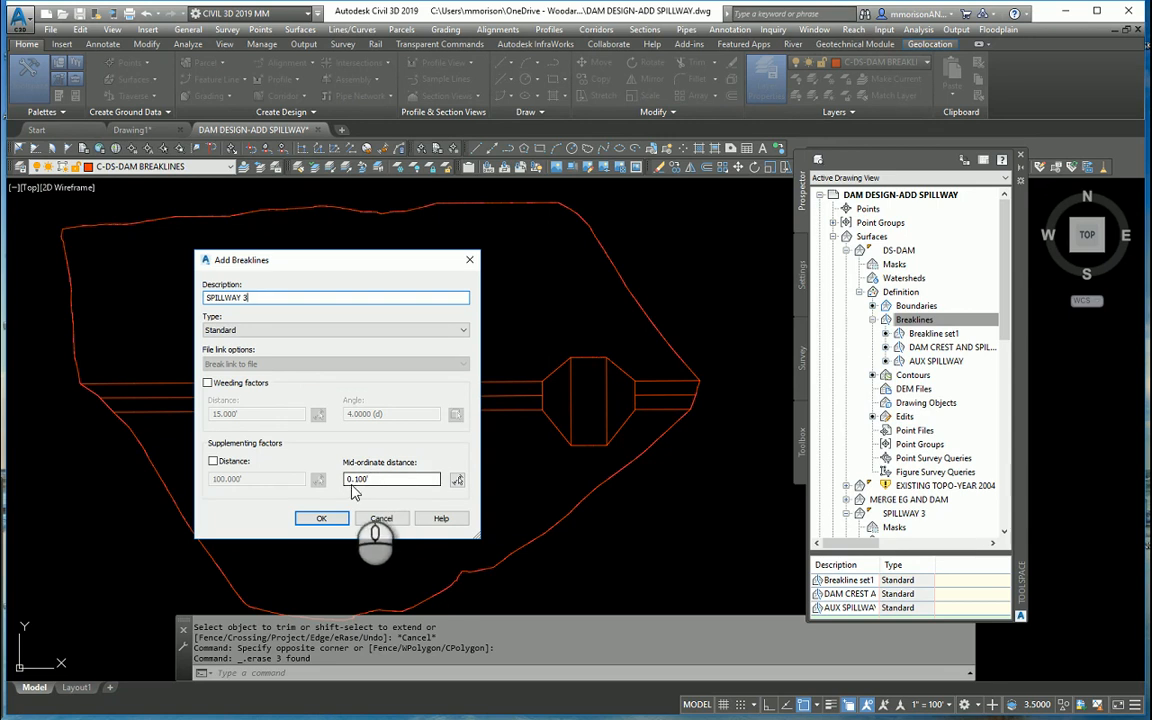
left_click(321, 518)
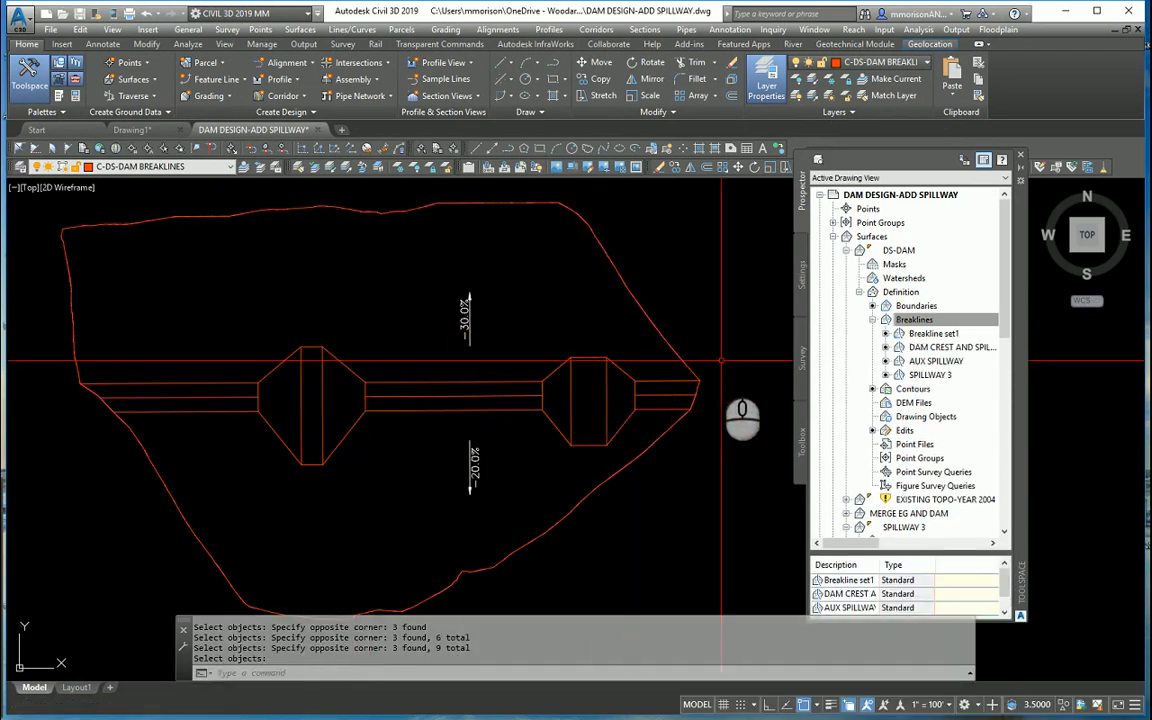
Step: Switch DS-DAM's surface style to WC Contours Proposed
left_click(914, 319)
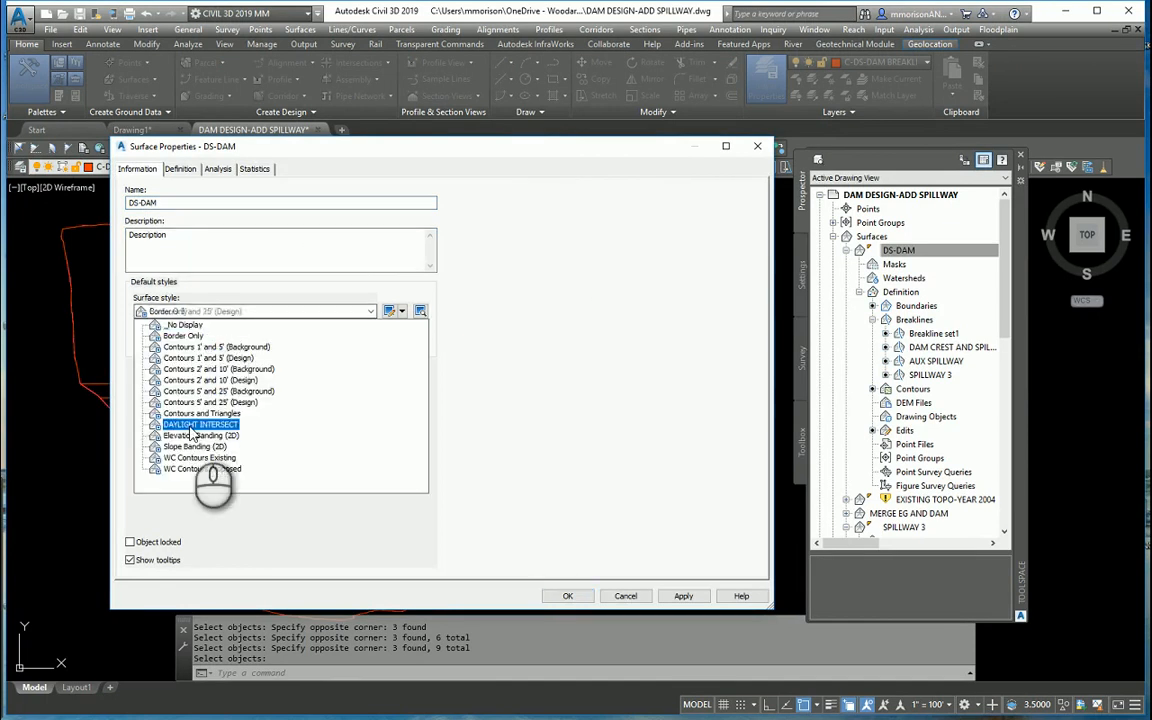
left_click(200, 468)
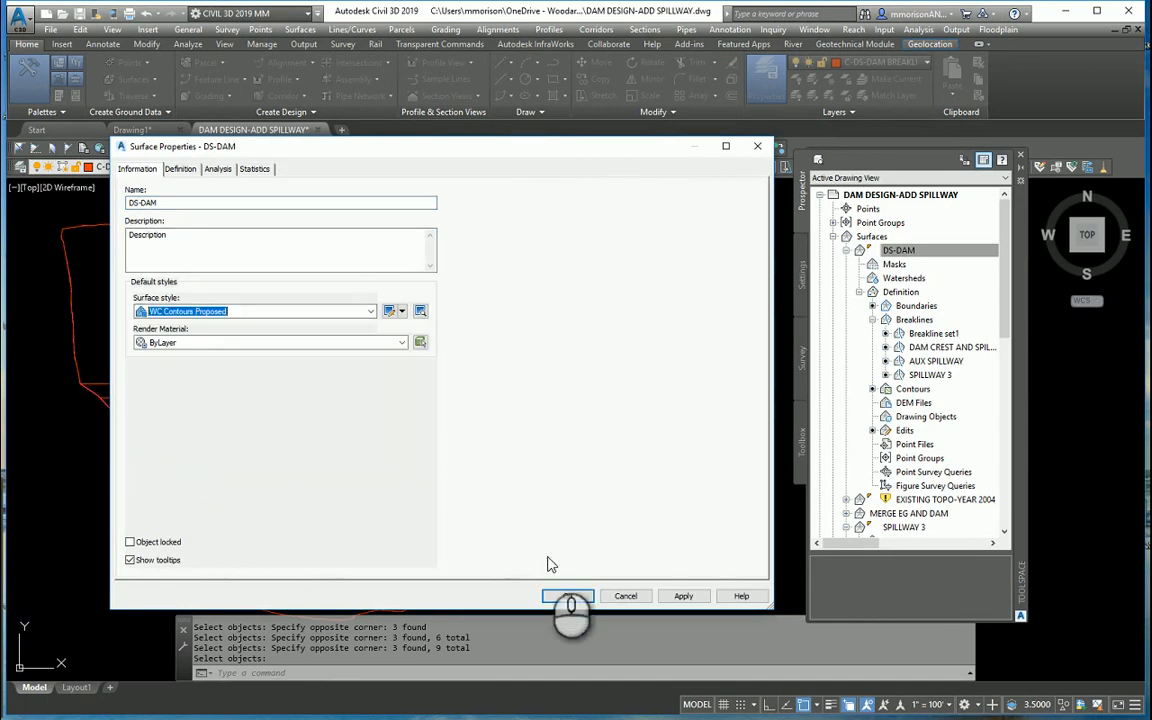
left_click(568, 596)
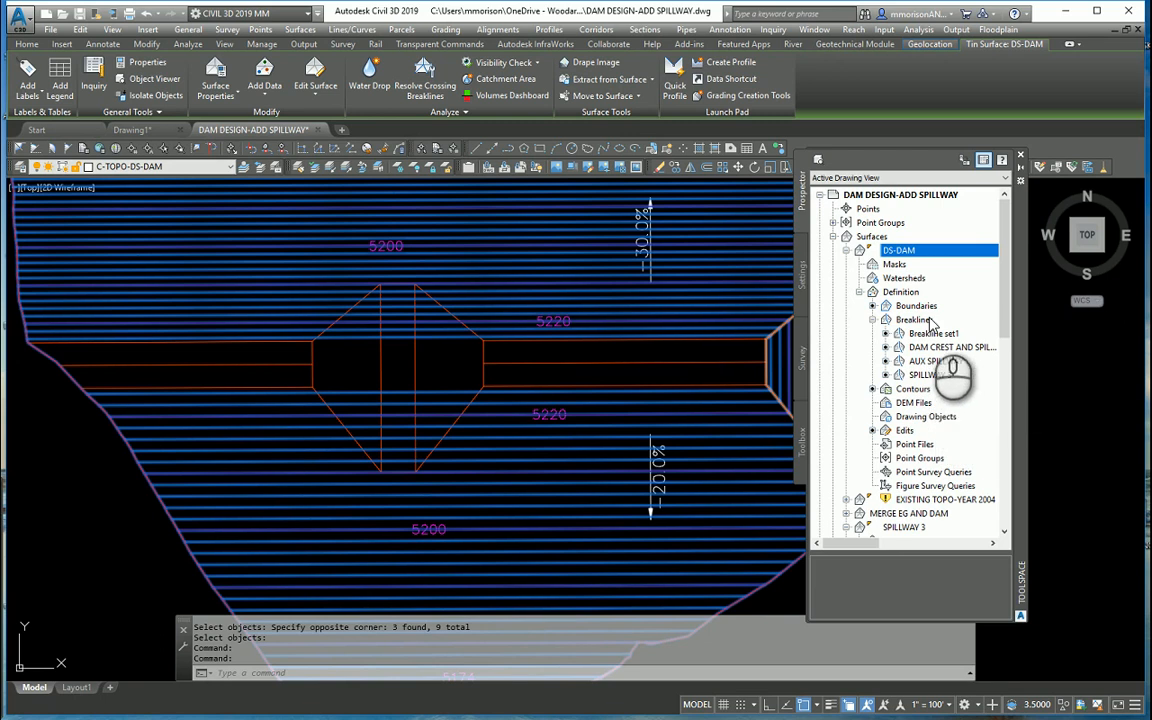
mouse_move(920, 258)
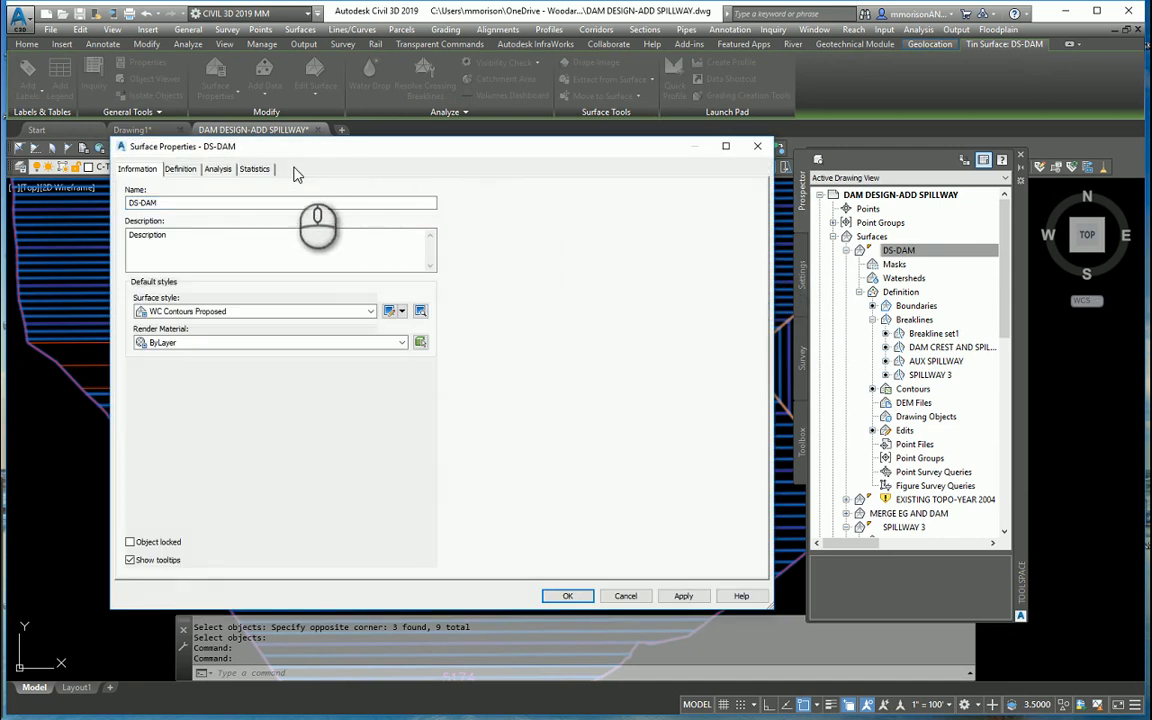
Step: Verify DS-DAM's definition lists Add breakline SPILLWAY 3, then close the properties
left_click(180, 168)
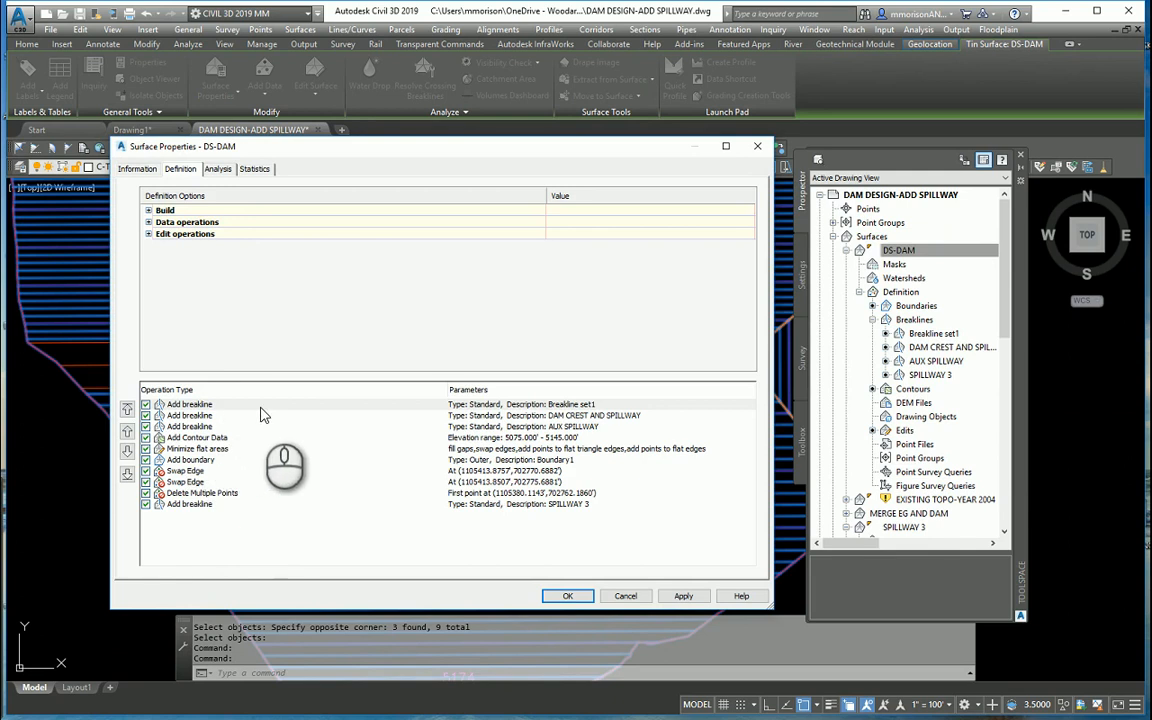
mouse_move(315, 443)
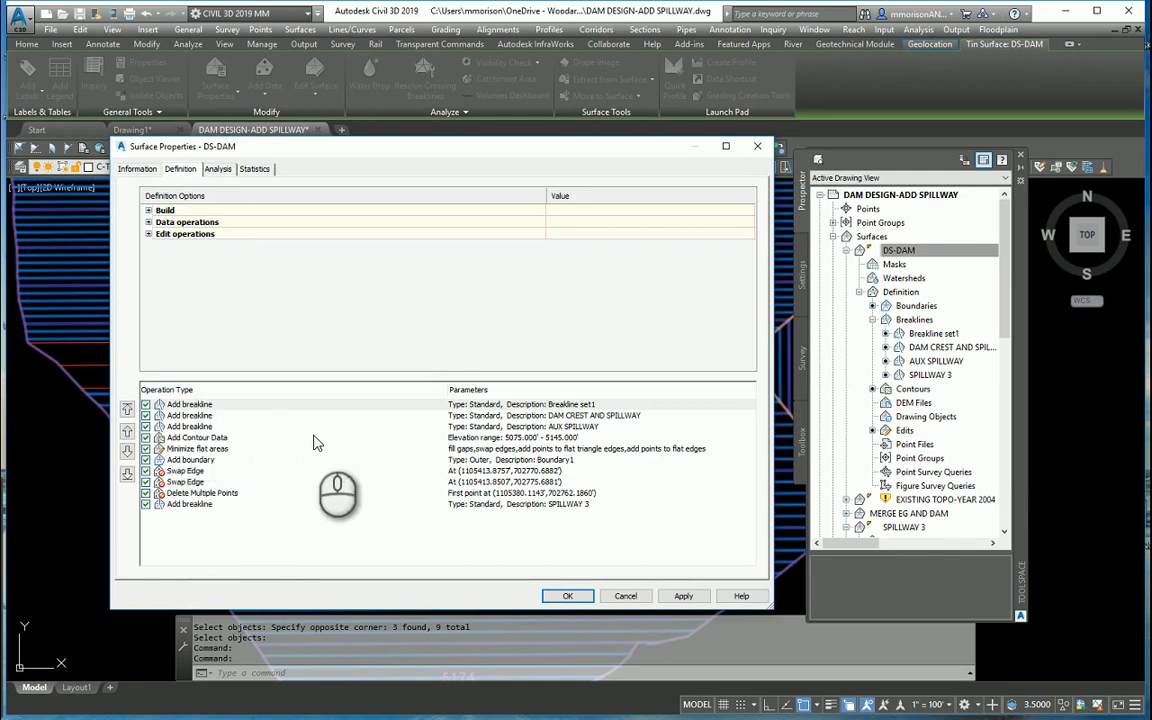
mouse_move(298, 351)
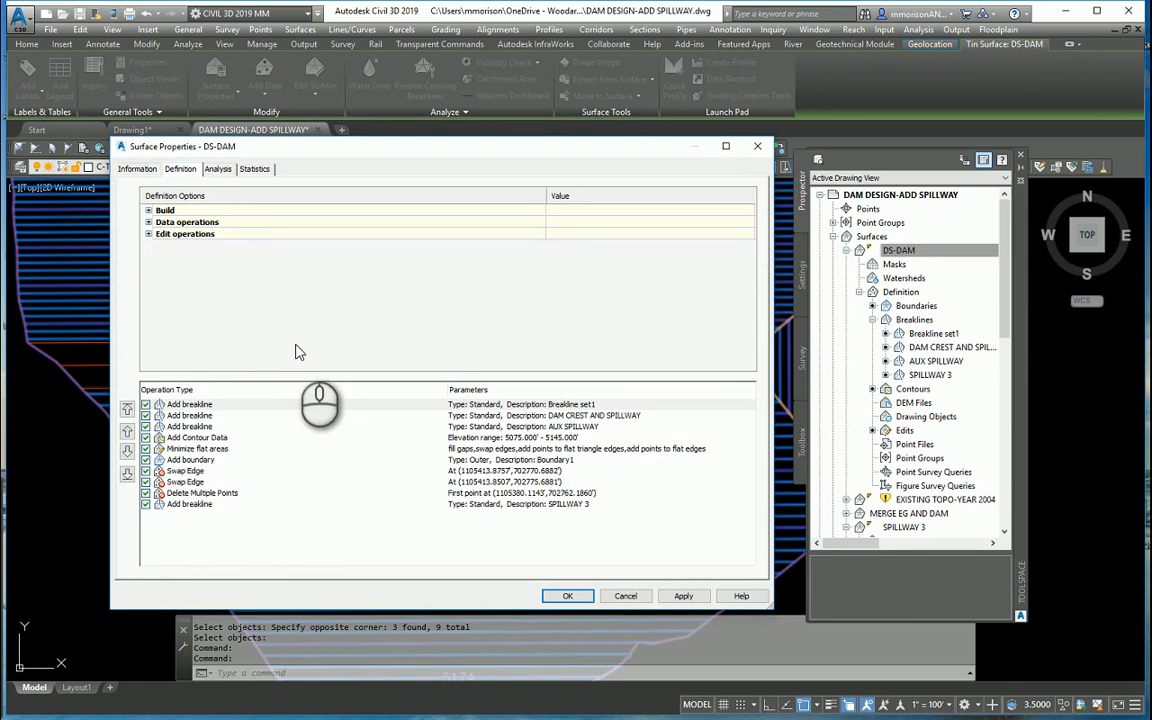
mouse_move(232, 438)
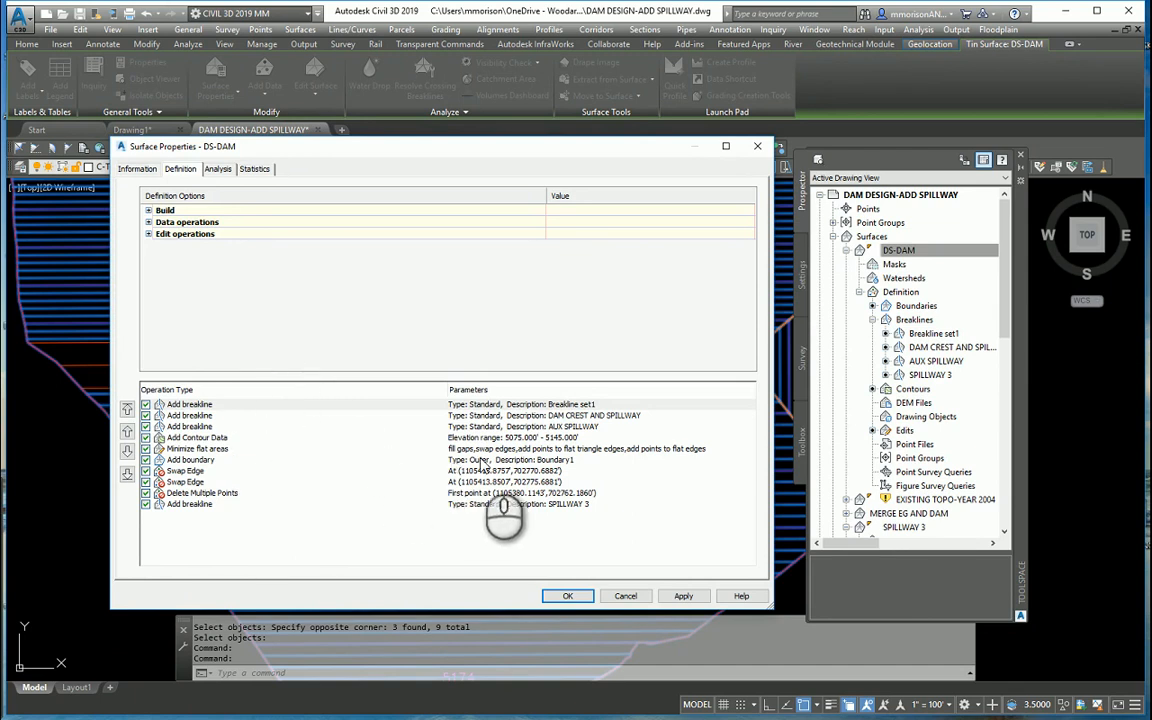
mouse_move(648, 590)
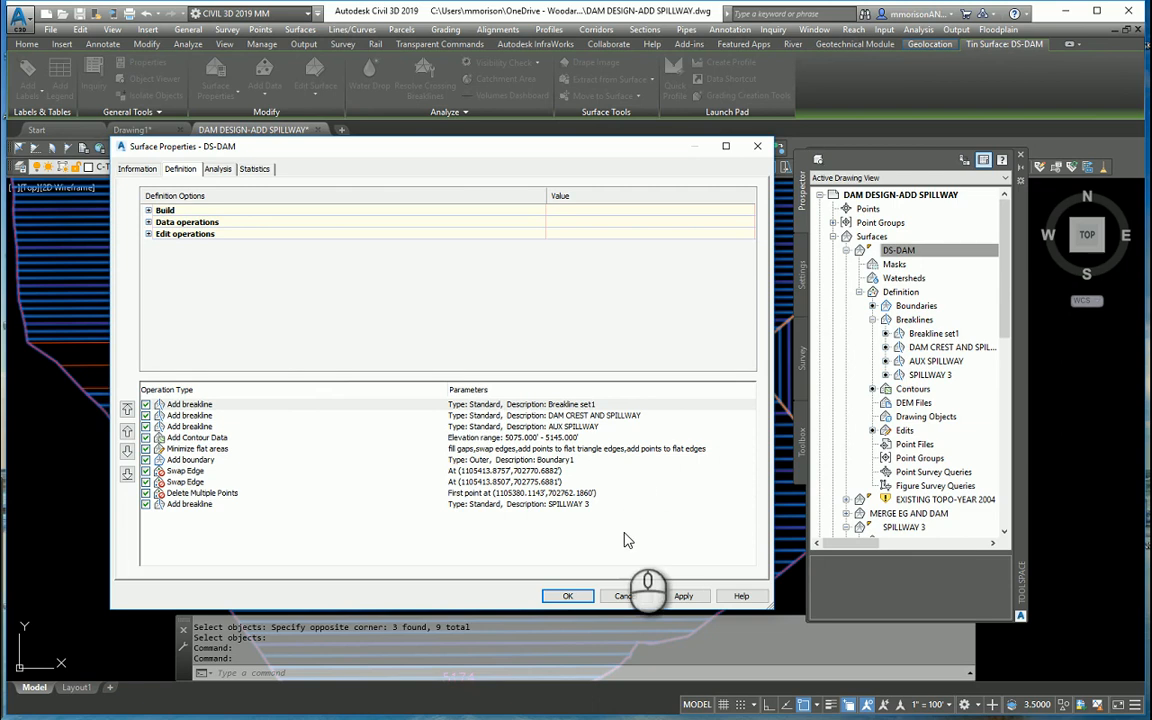
mouse_move(483, 510)
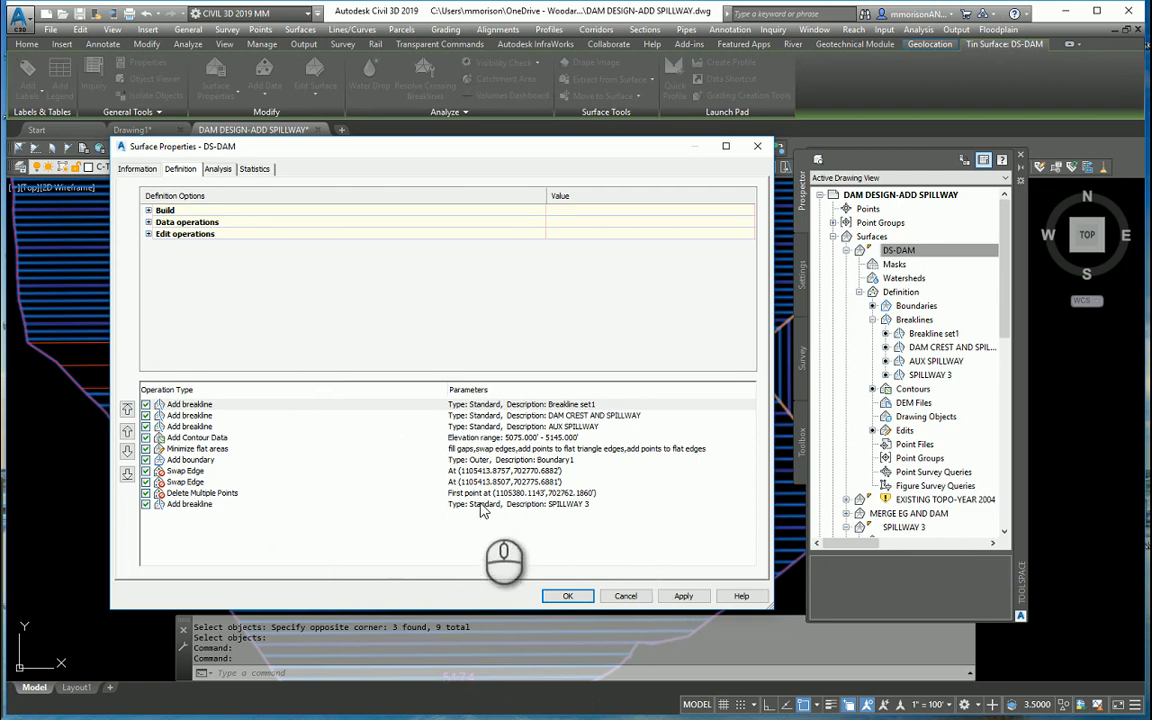
mouse_move(277, 517)
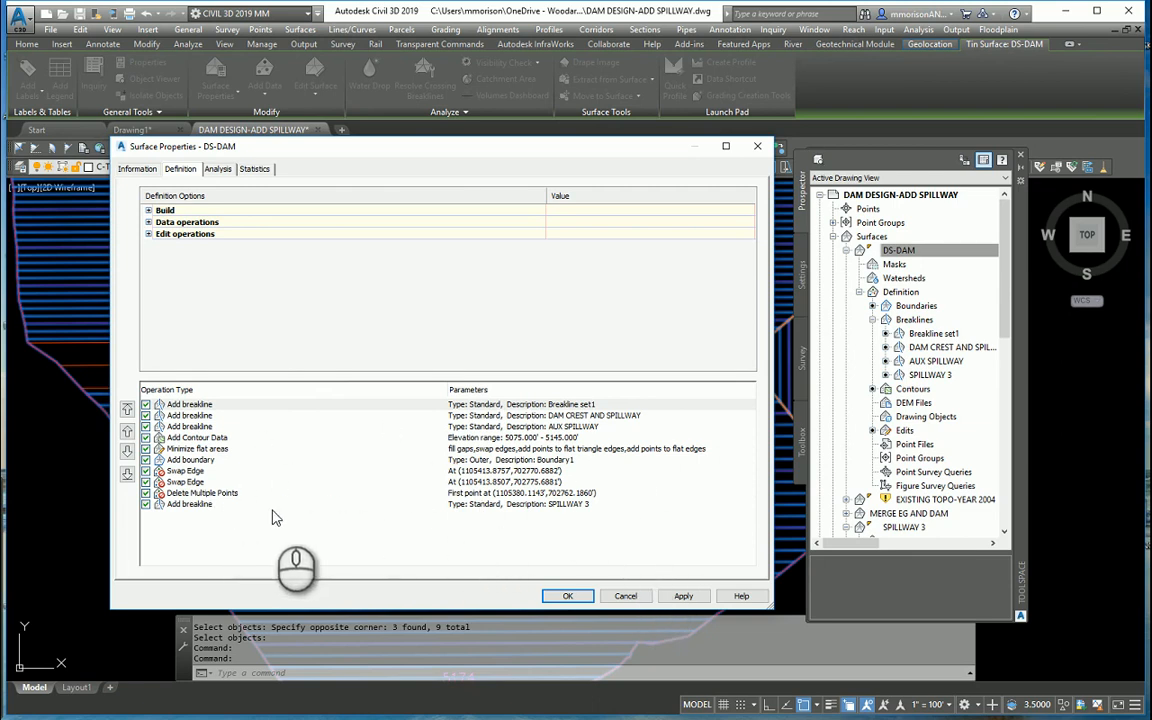
mouse_move(178, 502)
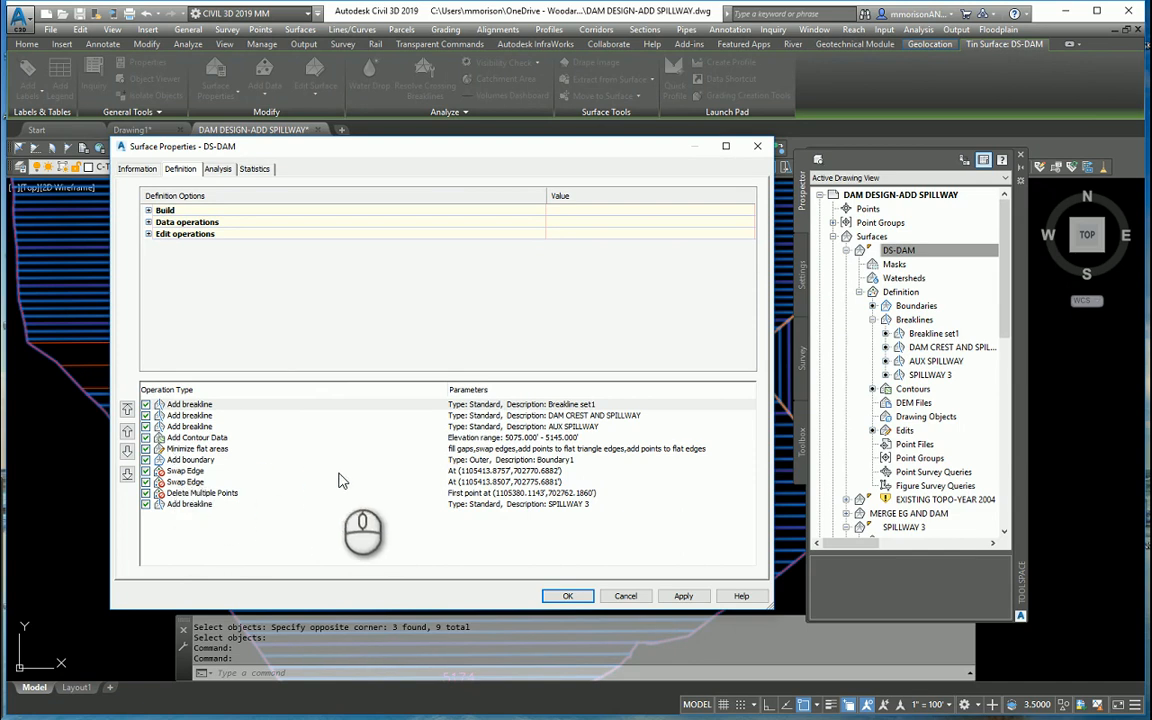
mouse_move(556, 580)
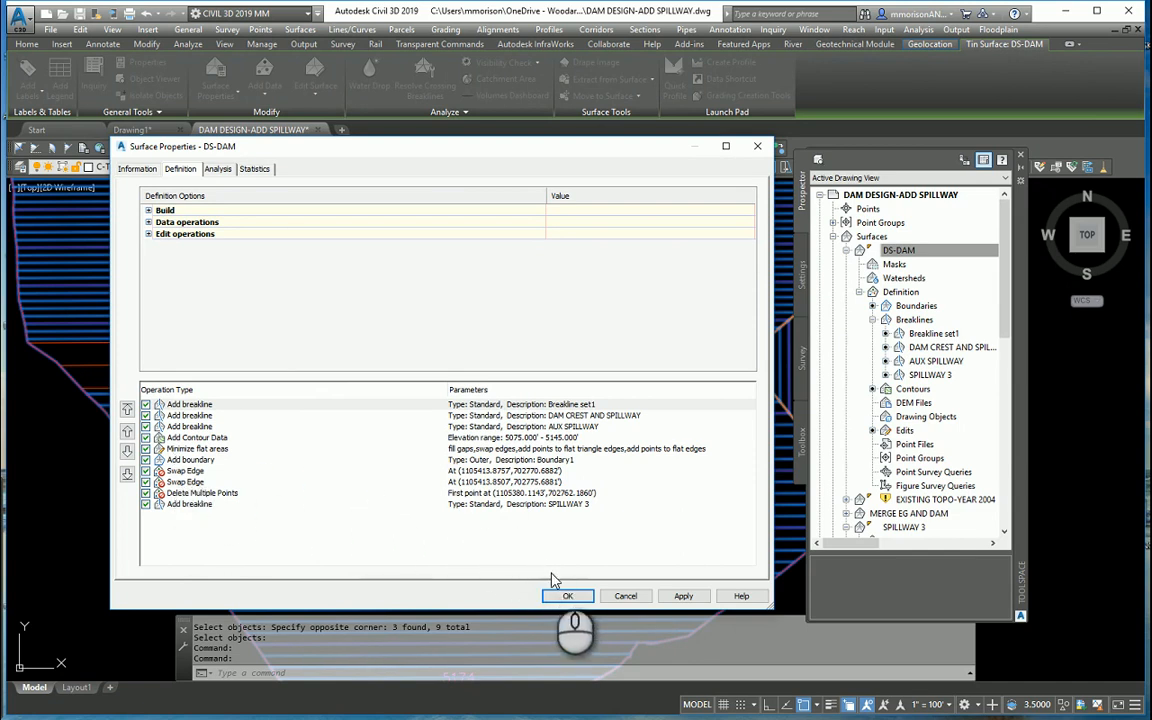
left_click(567, 596)
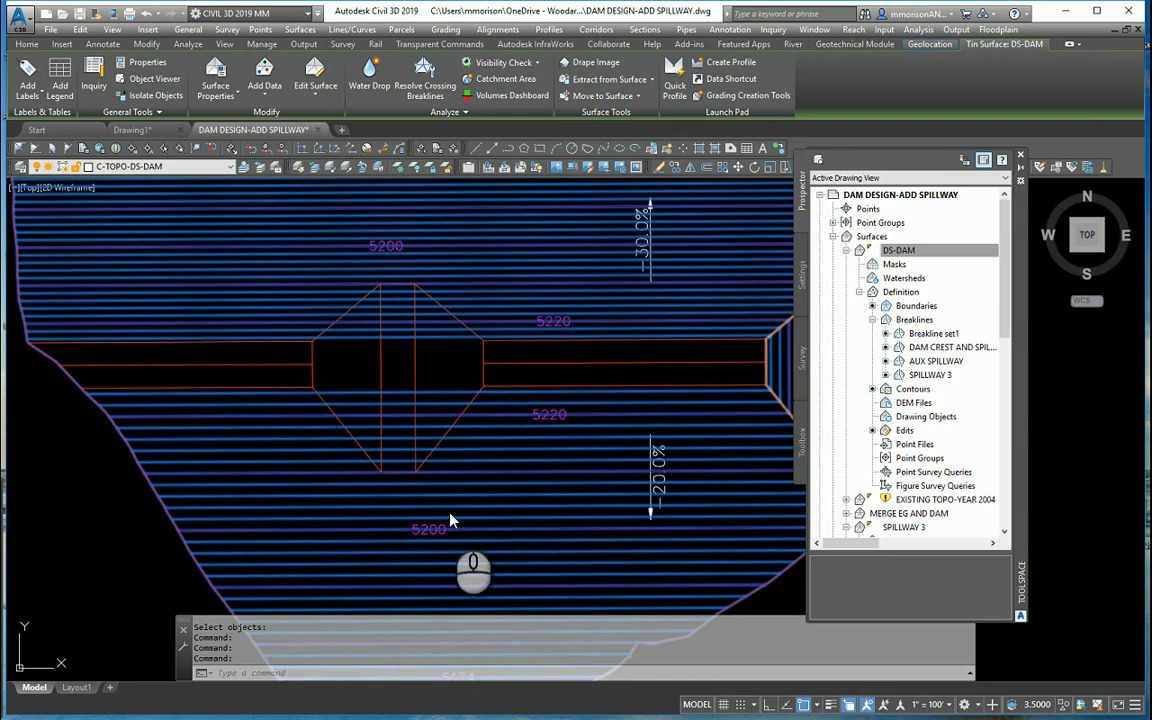
mouse_move(483, 368)
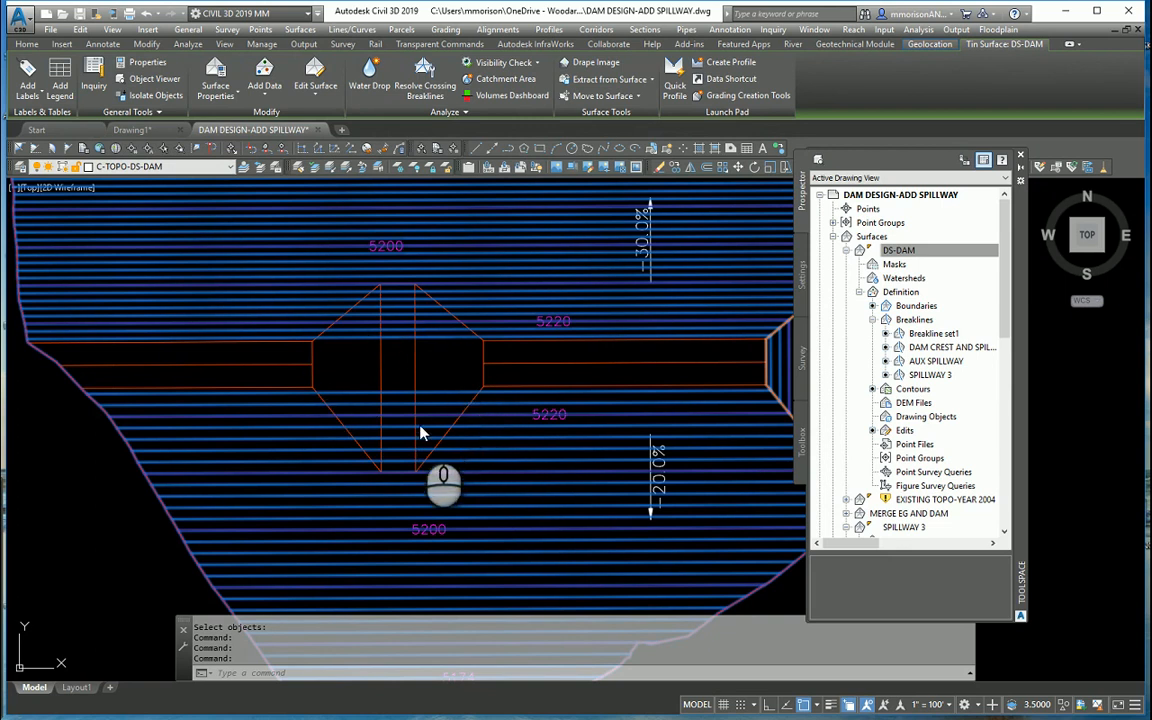
mouse_move(336, 420)
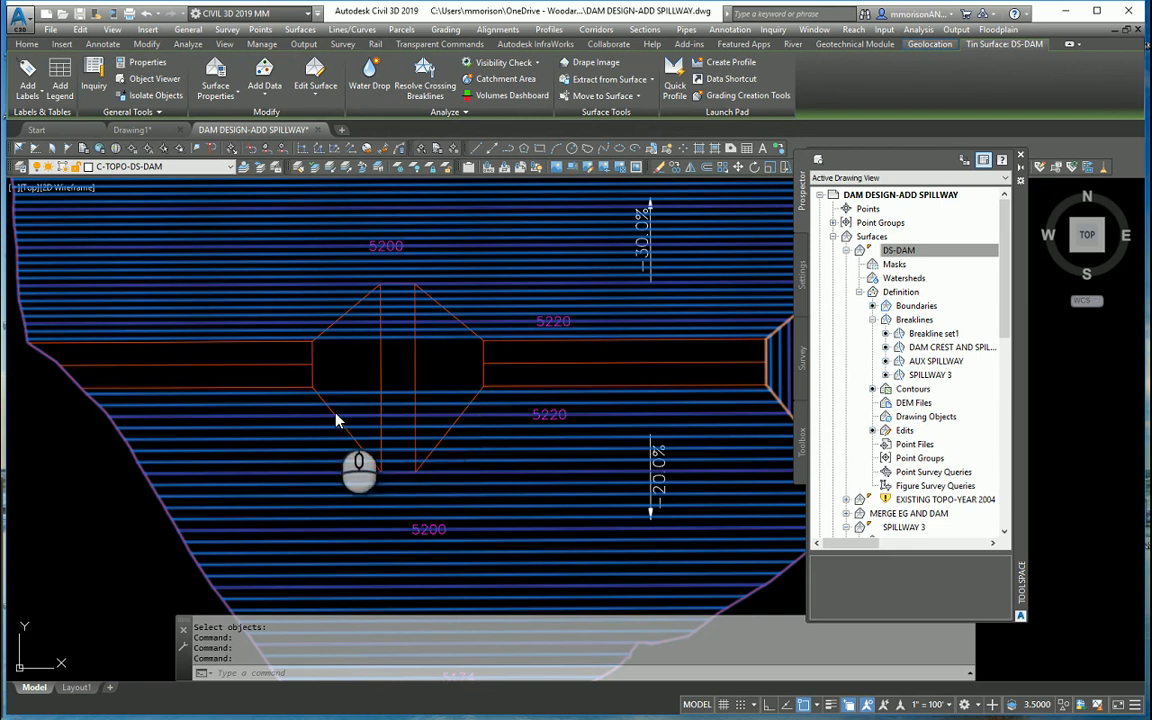